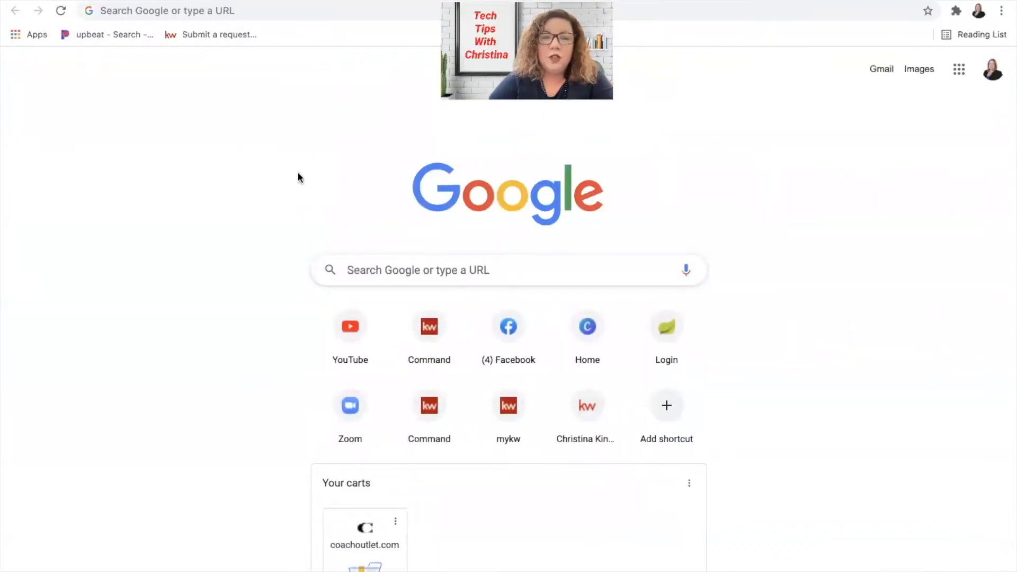
pyautogui.moveTo(650, 152)
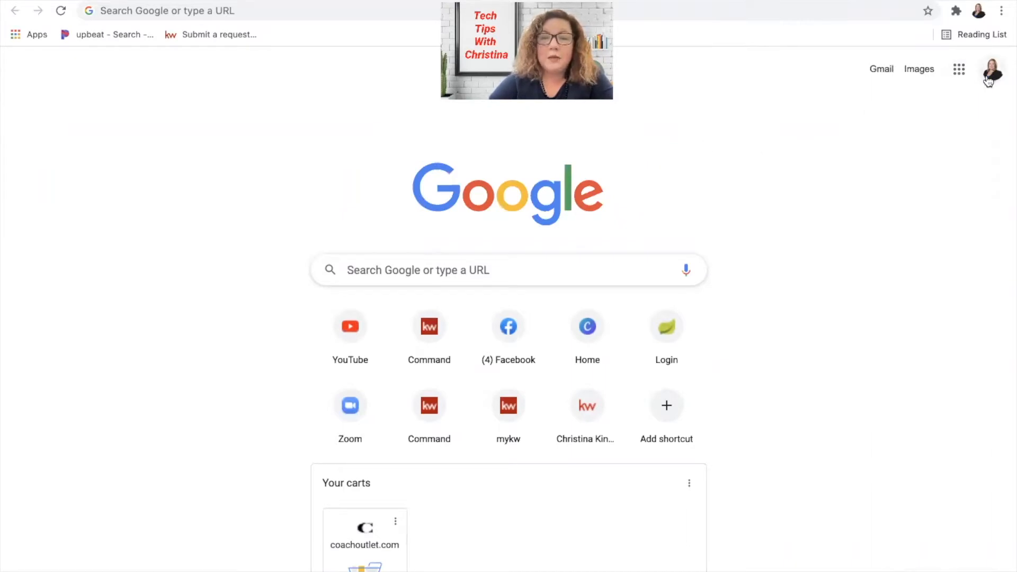
pyautogui.moveTo(970, 132)
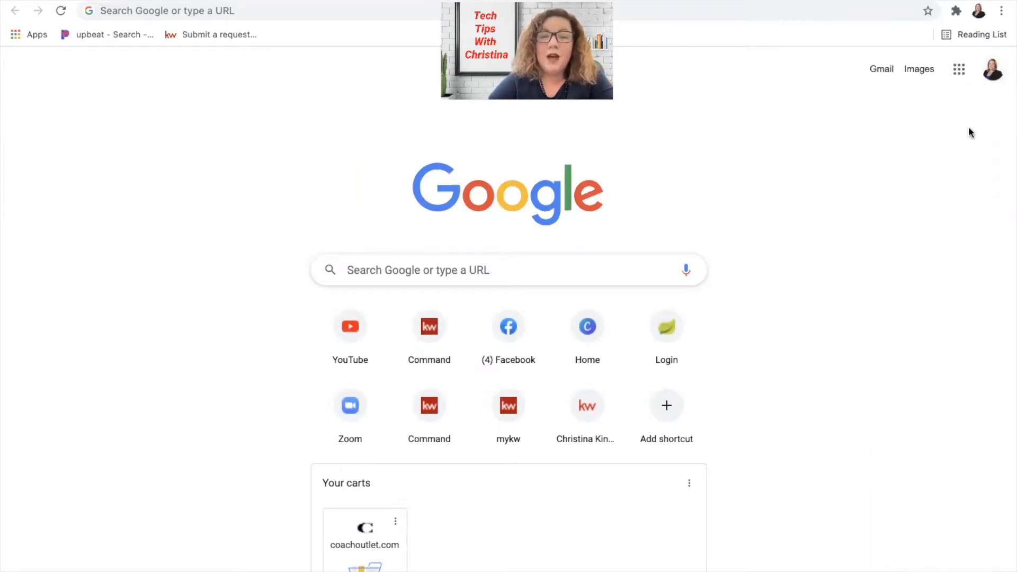
# Check the signed-in account, then launch Google Drive from the Google apps grid
pyautogui.click(991, 69)
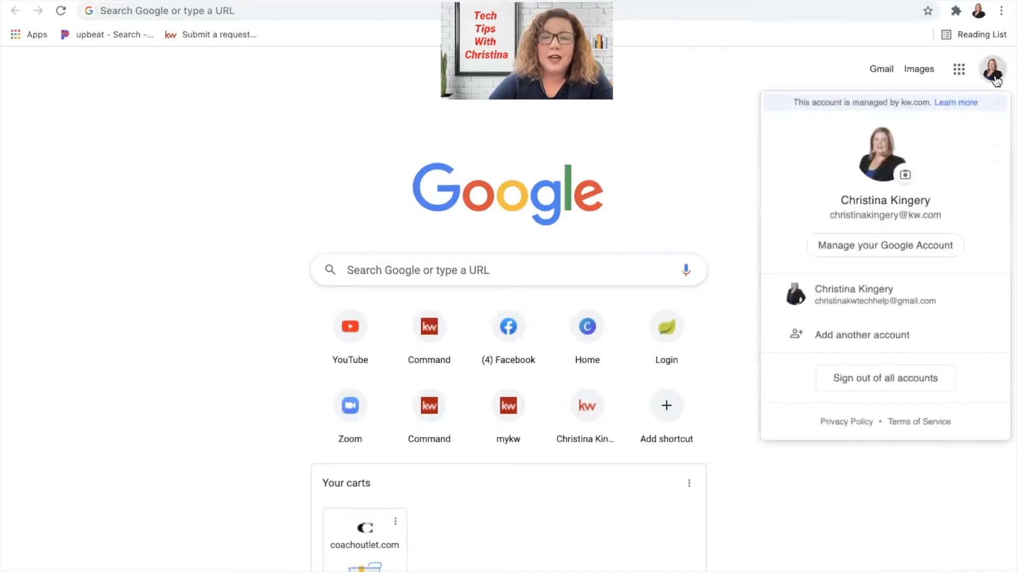
pyautogui.moveTo(839, 33)
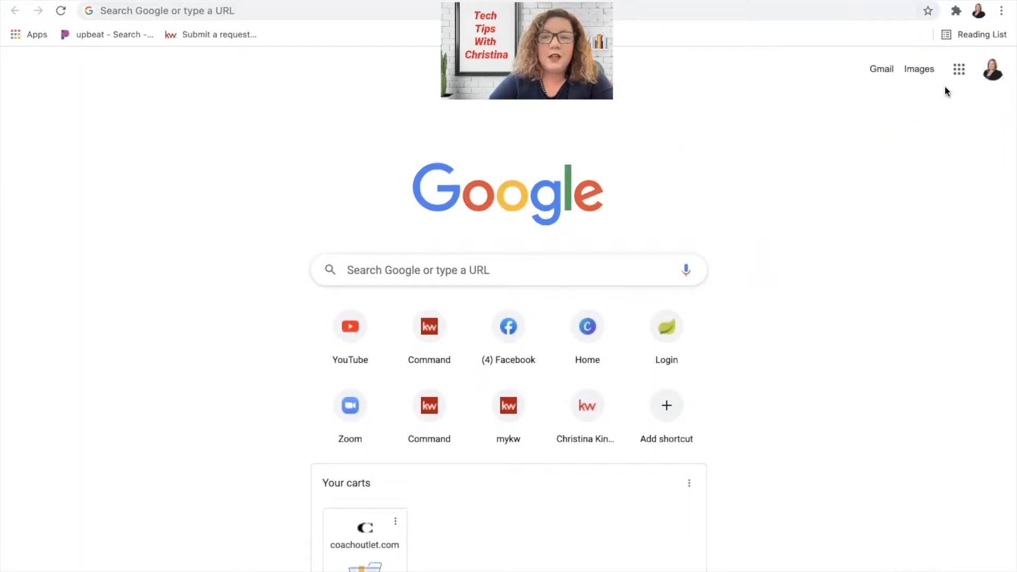
pyautogui.moveTo(959, 69)
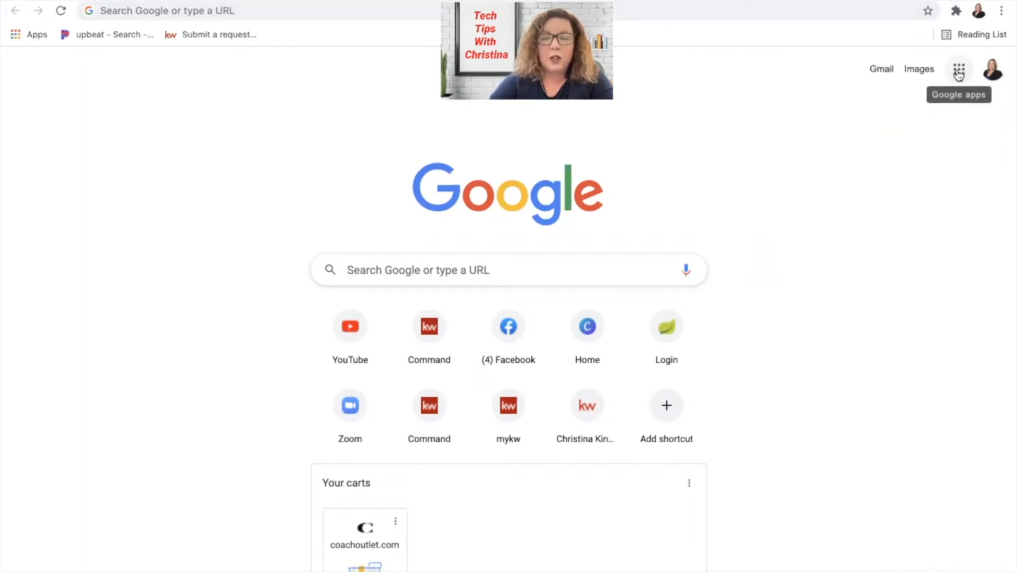
pyautogui.click(958, 69)
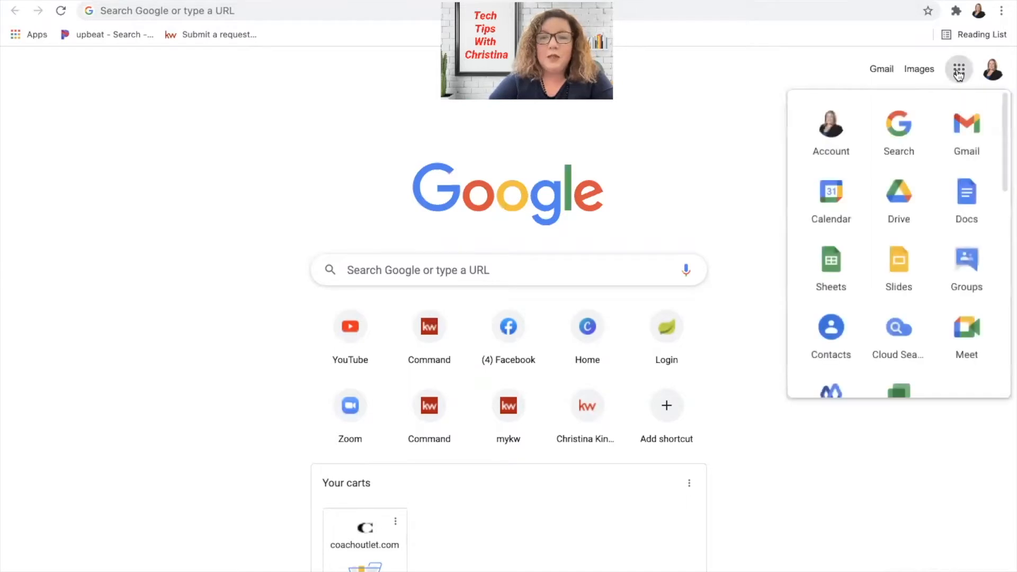
pyautogui.click(898, 195)
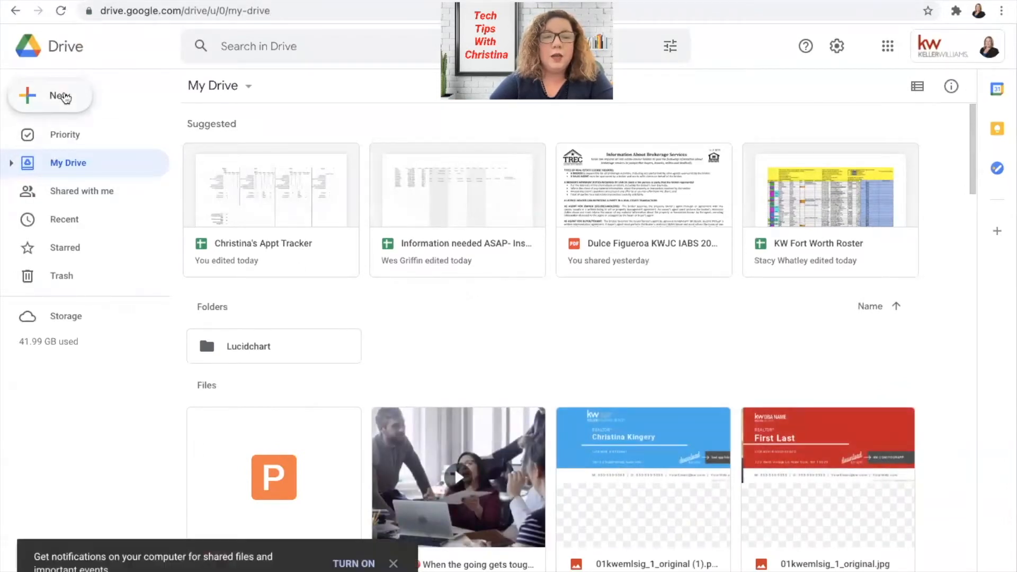
# Upload KWFW IABS 2021.pdf to My Drive, finding it by searching 'iabs'
pyautogui.click(50, 95)
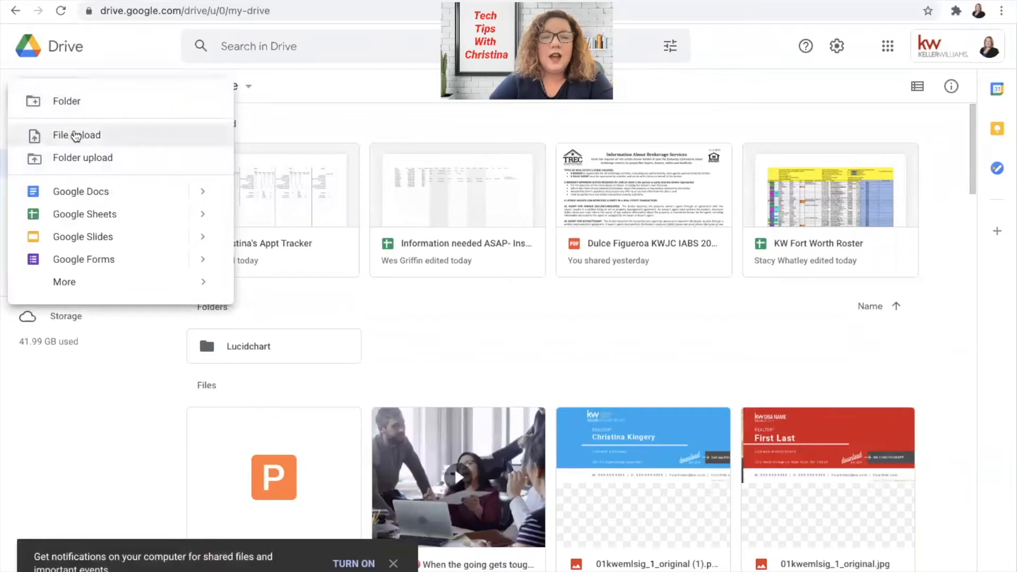
pyautogui.click(75, 135)
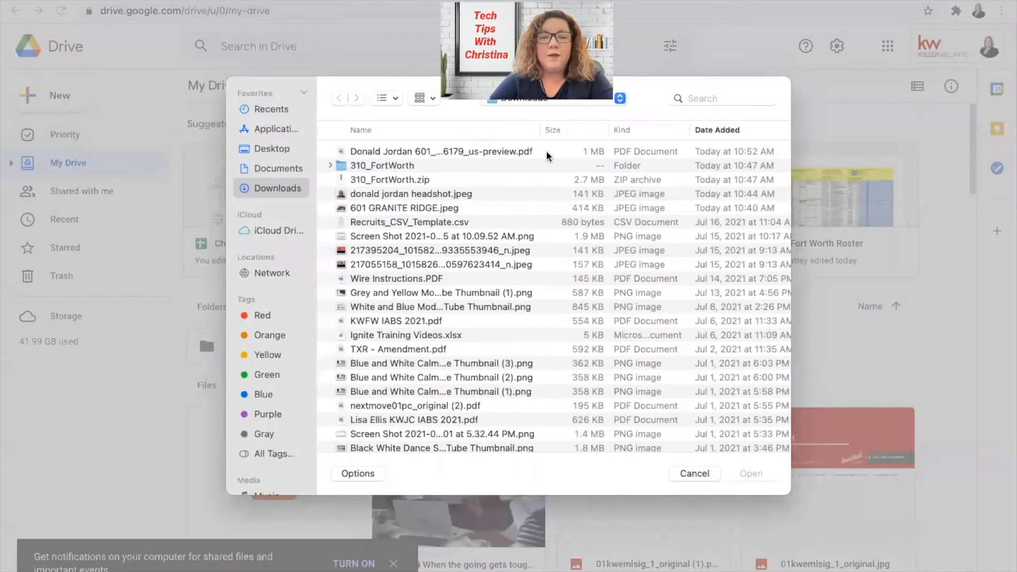
pyautogui.click(721, 98)
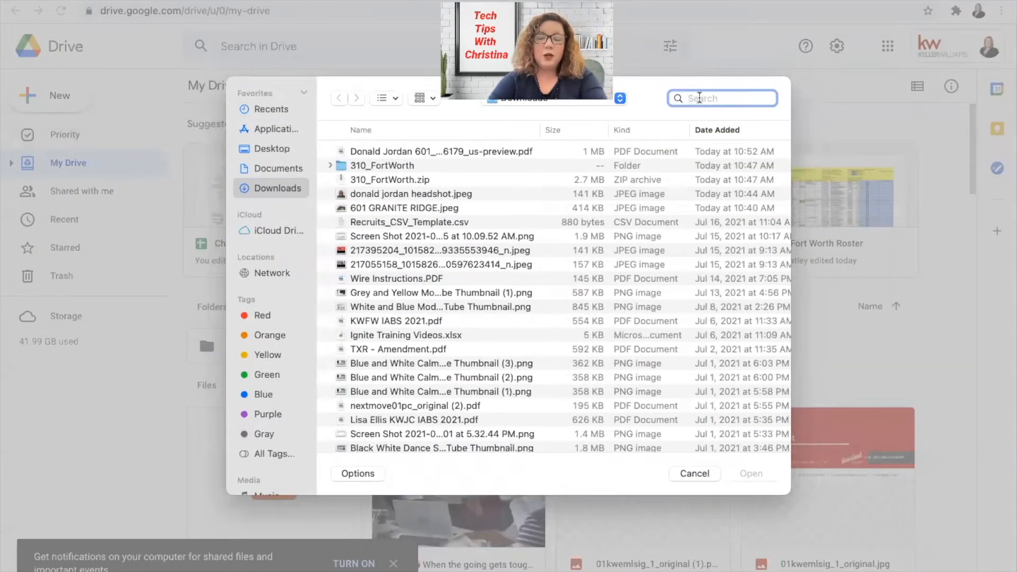
pyautogui.write('iabs')
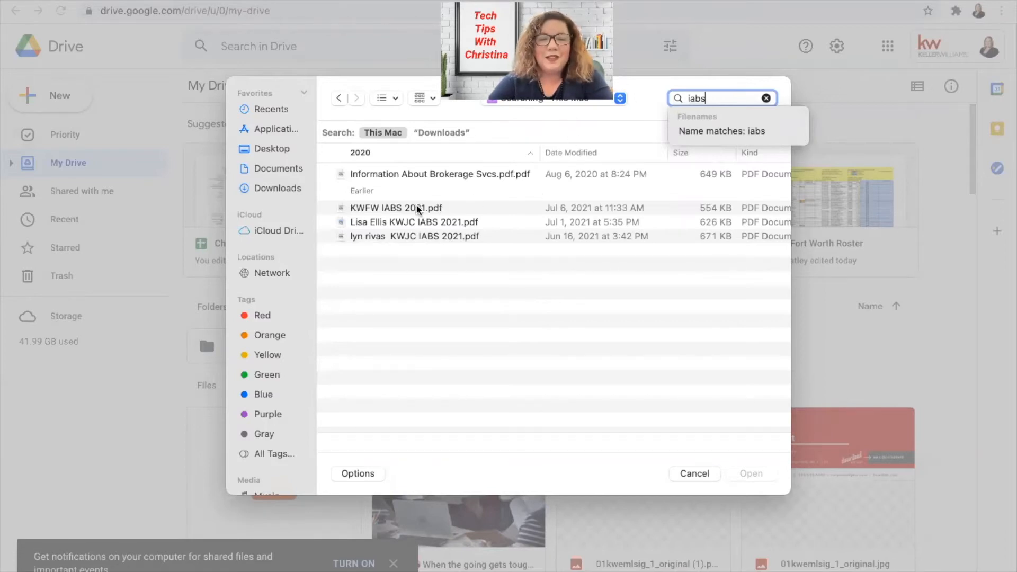
pyautogui.click(396, 207)
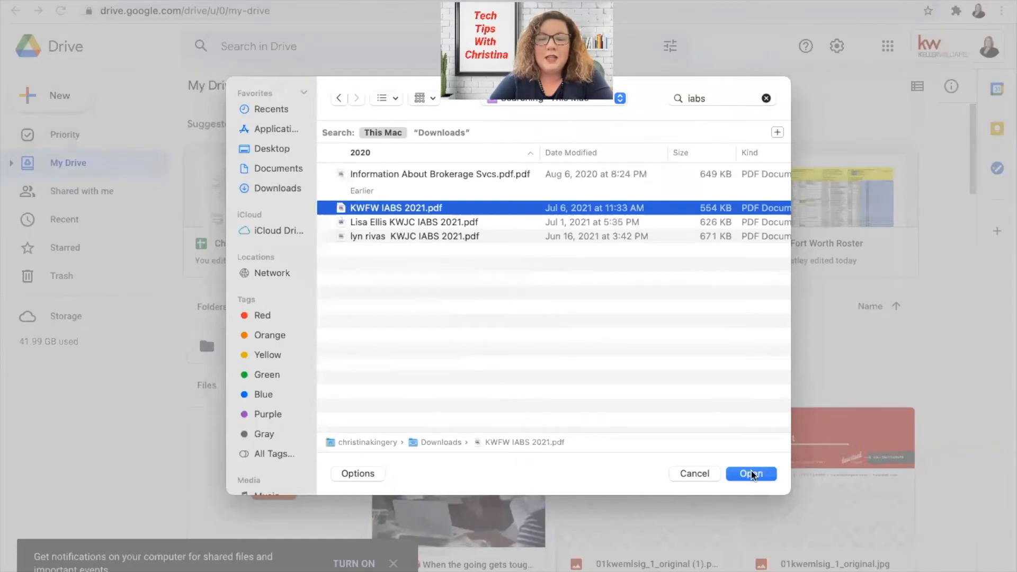
pyautogui.click(751, 473)
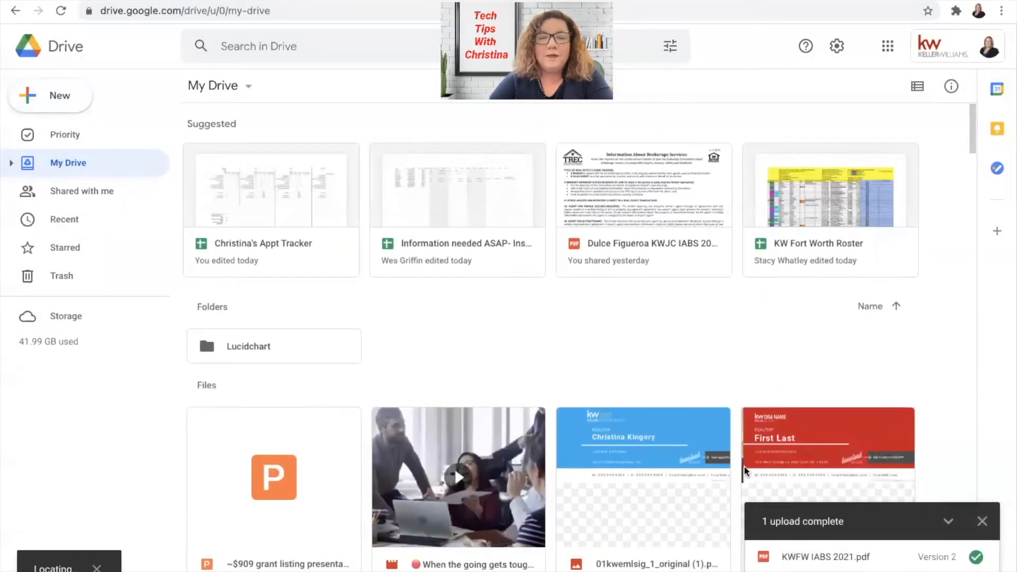
pyautogui.moveTo(535, 334)
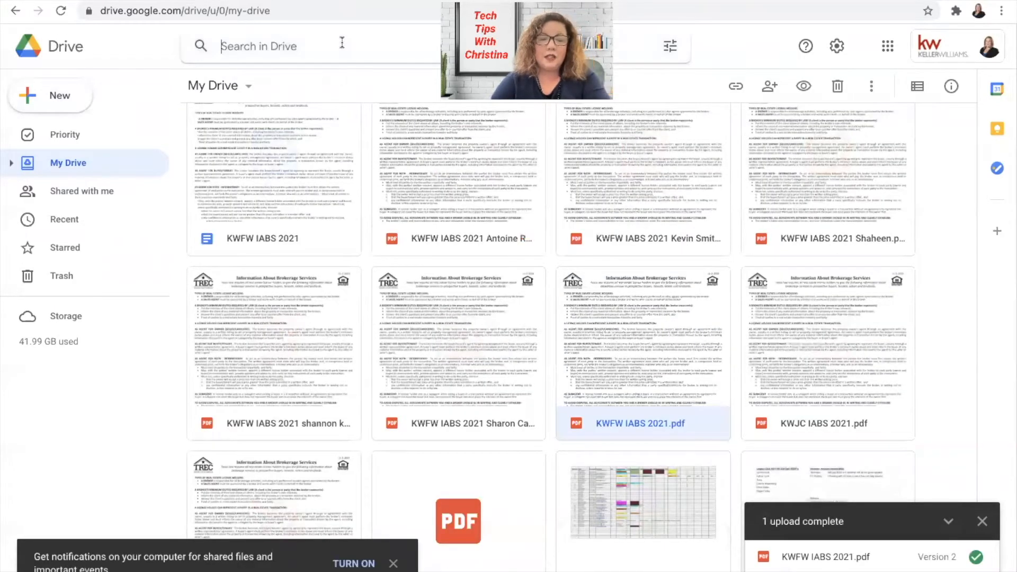
# Locate the uploaded KWFW IABS 2021.pdf among the other IABS files in My Drive
pyautogui.write('consu')
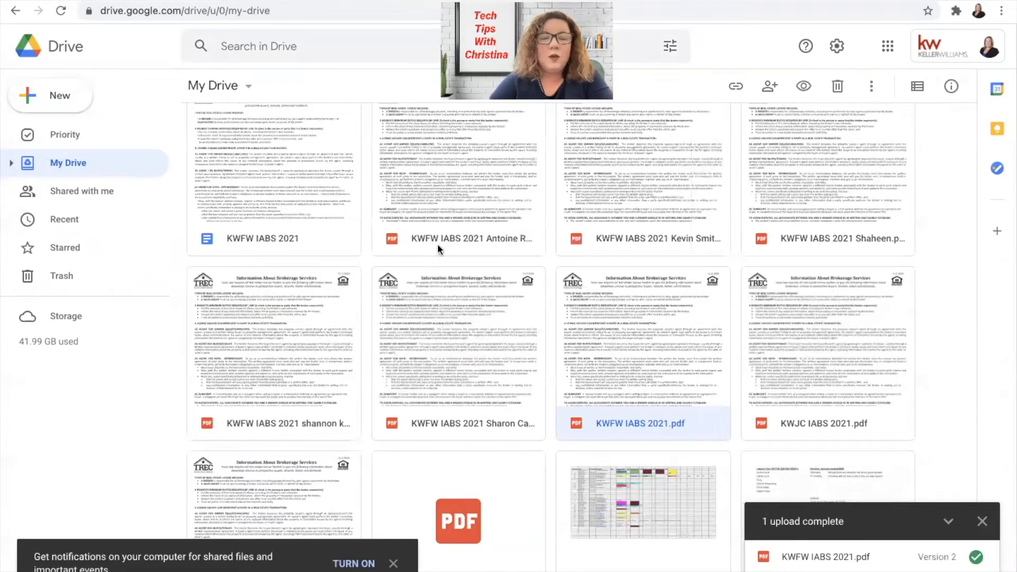
pyautogui.moveTo(704, 508)
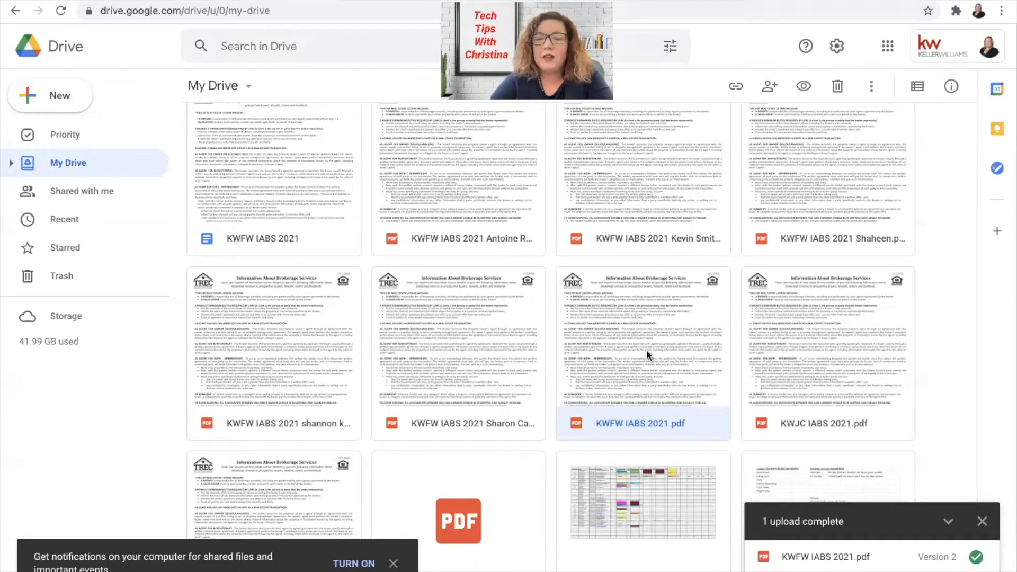
pyautogui.moveTo(645, 349)
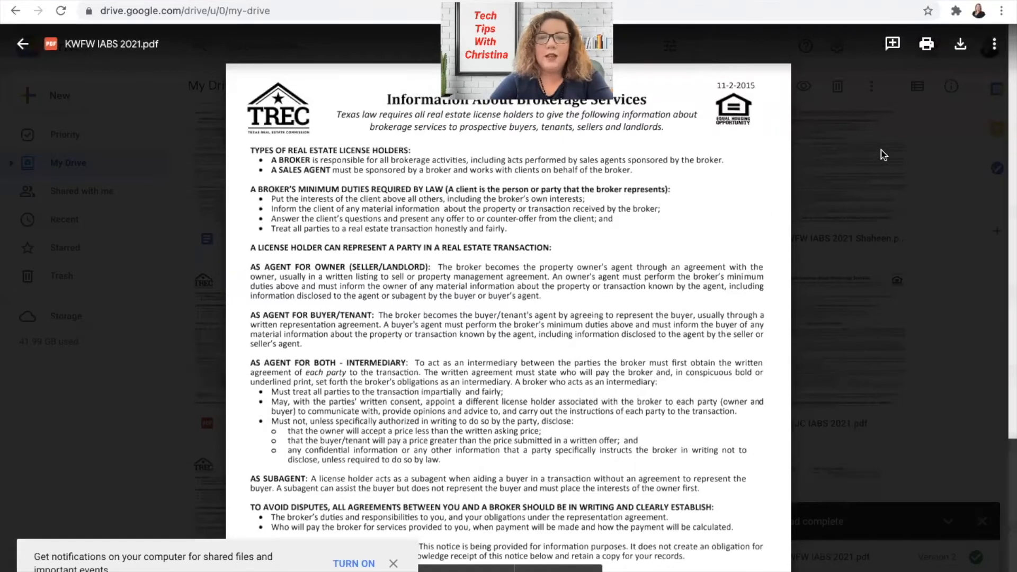
pyautogui.moveTo(994, 43)
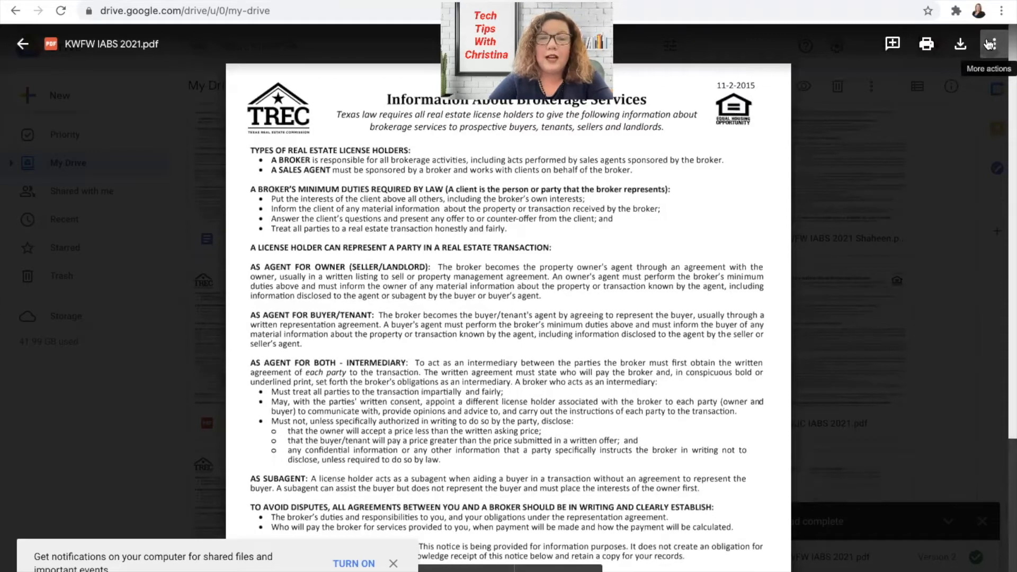
# Open the Share settings for the previewed KWFW IABS 2021.pdf
pyautogui.click(991, 43)
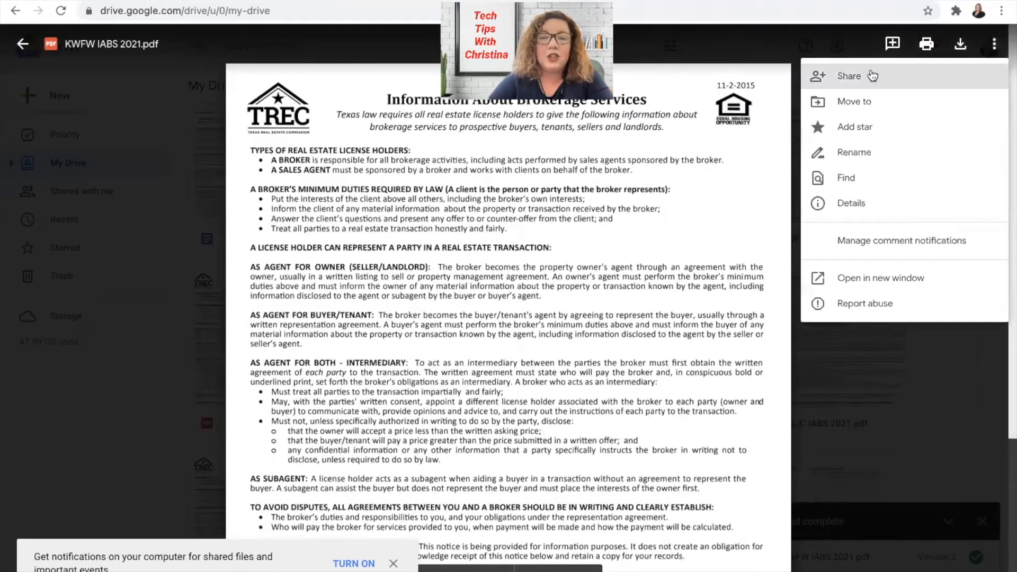
pyautogui.click(847, 76)
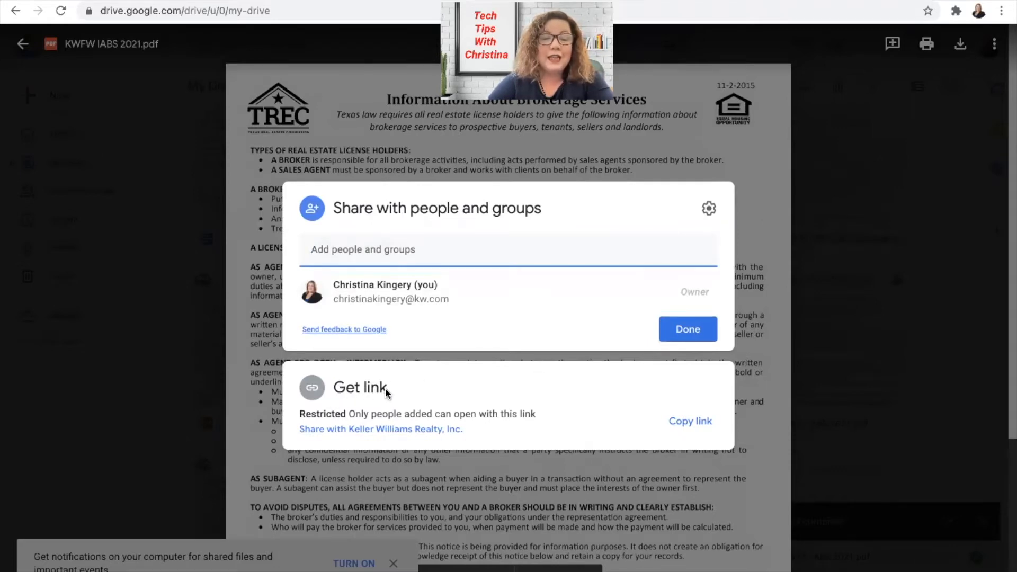
pyautogui.moveTo(482, 425)
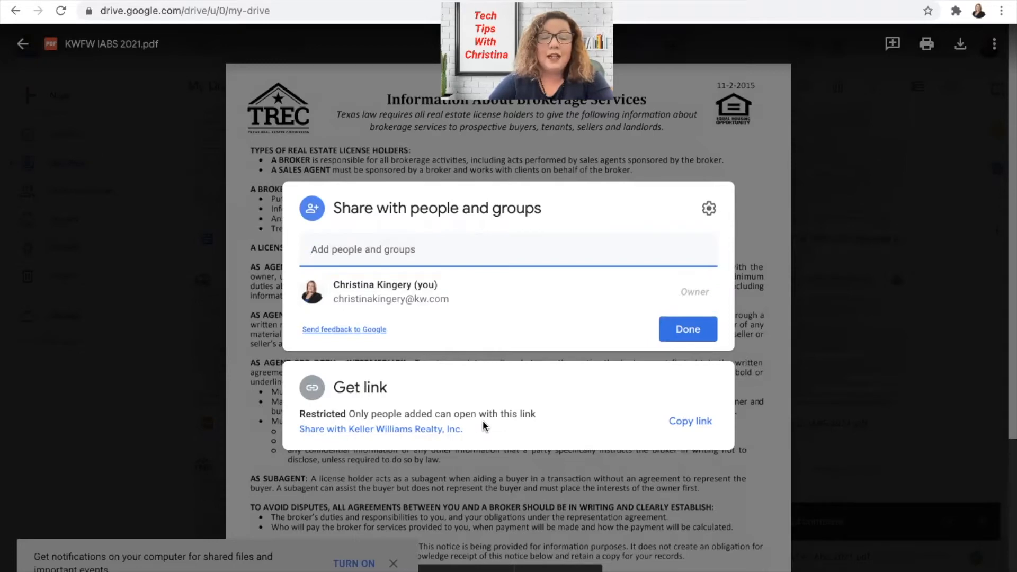
pyautogui.moveTo(410, 438)
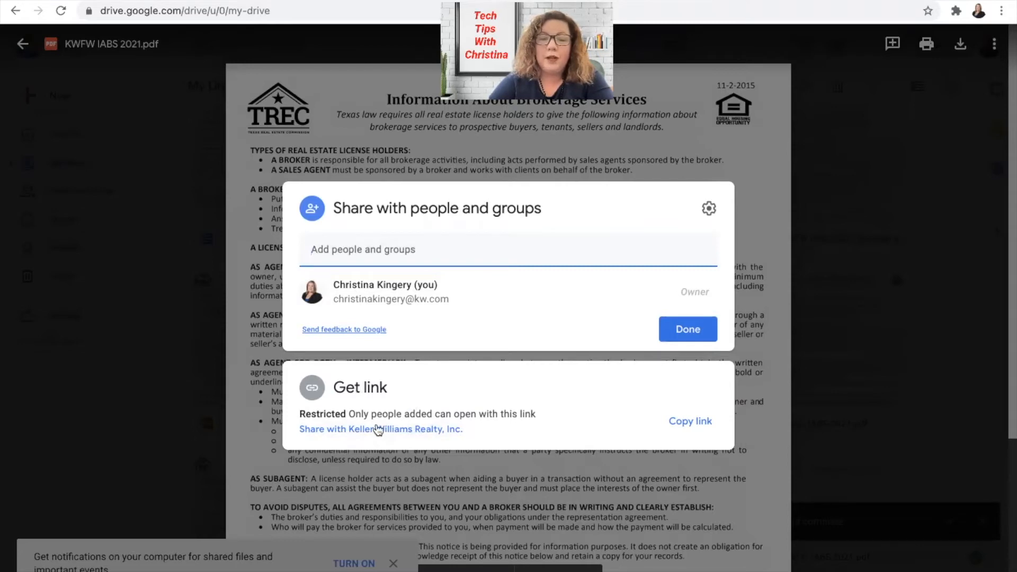
pyautogui.moveTo(363, 405)
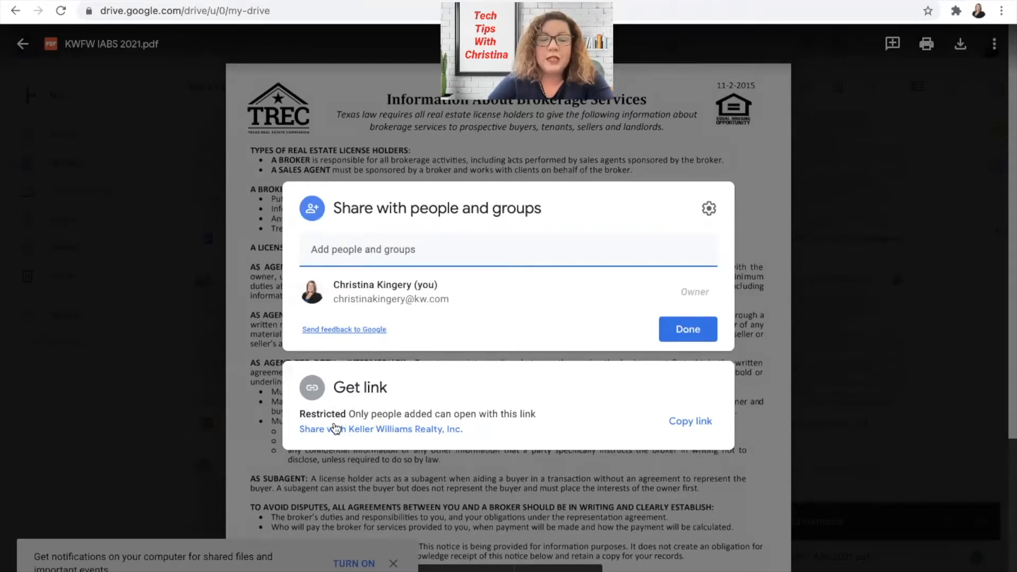
# Set KWFW IABS 2021.pdf link access to Anyone with the link, as Viewer
pyautogui.click(377, 429)
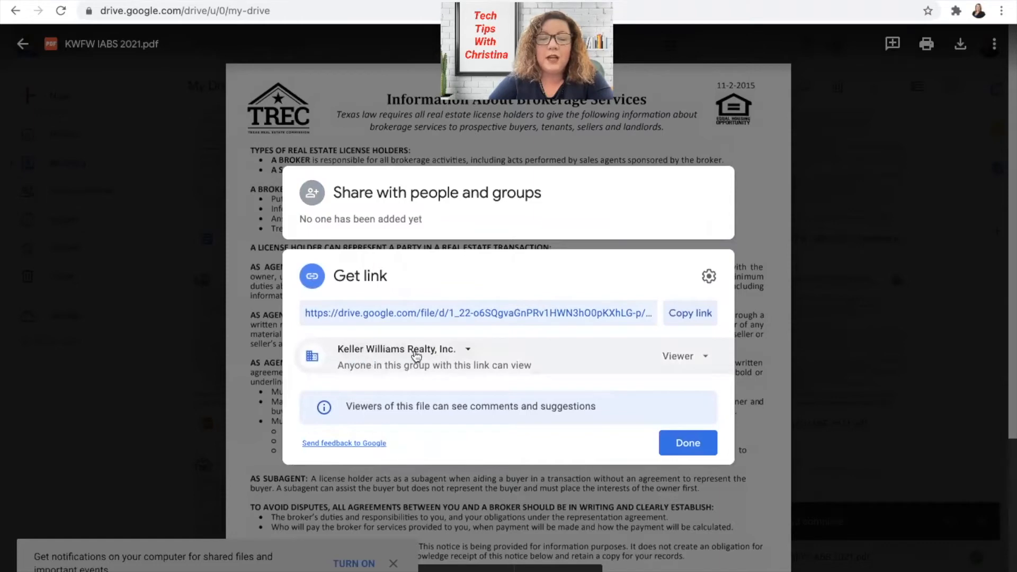
pyautogui.click(401, 349)
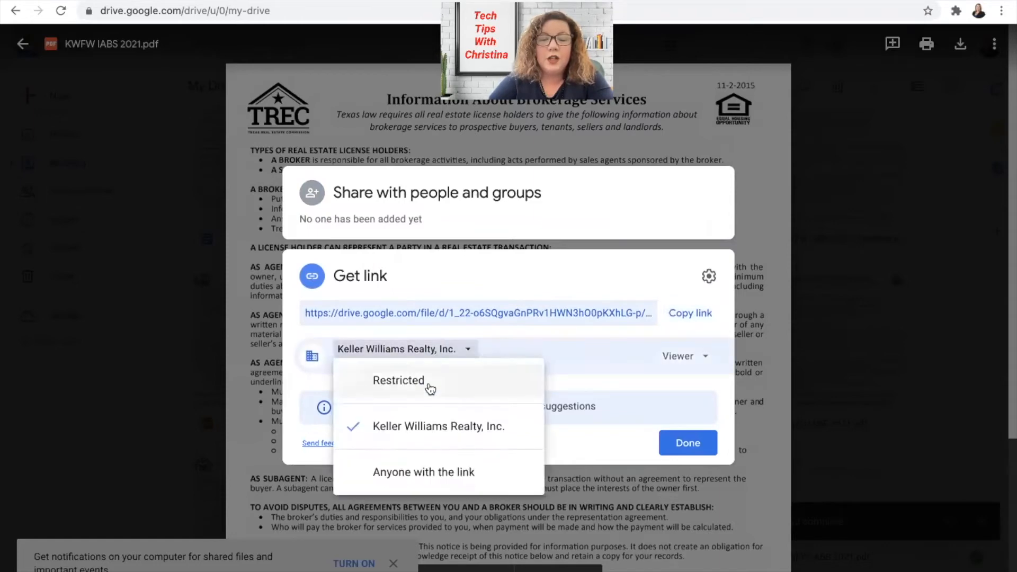
pyautogui.moveTo(425, 474)
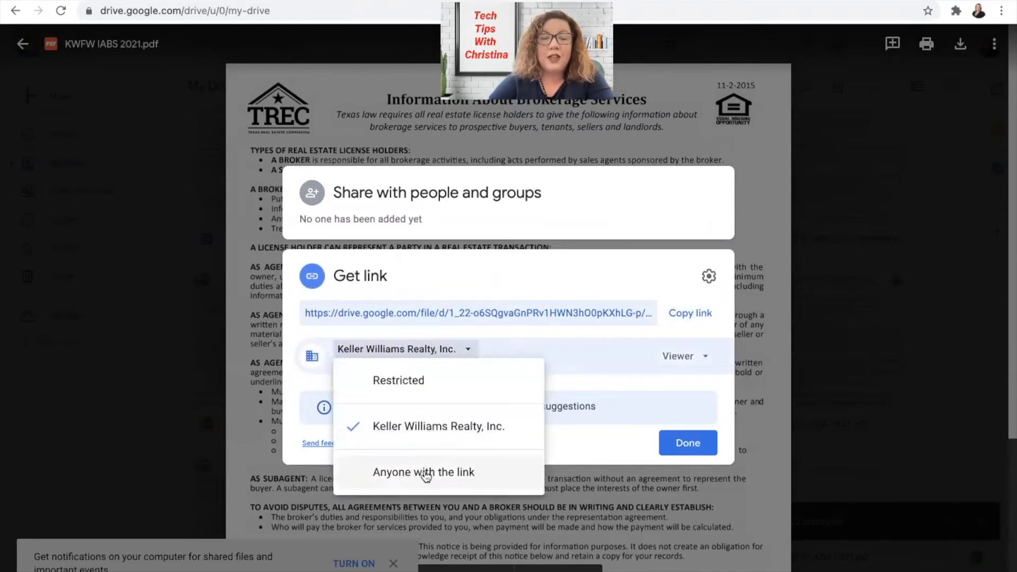
pyautogui.click(423, 472)
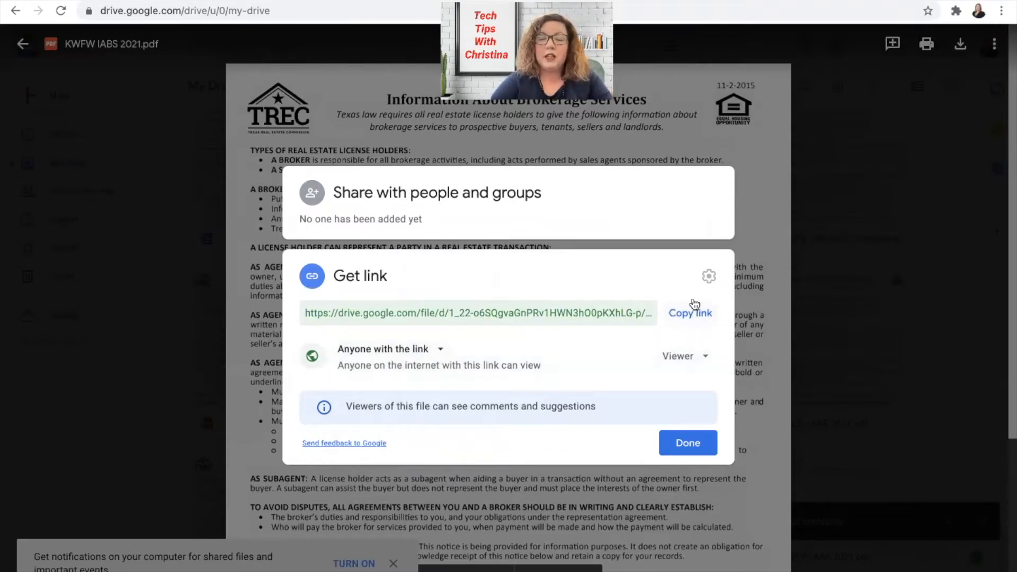
pyautogui.click(690, 312)
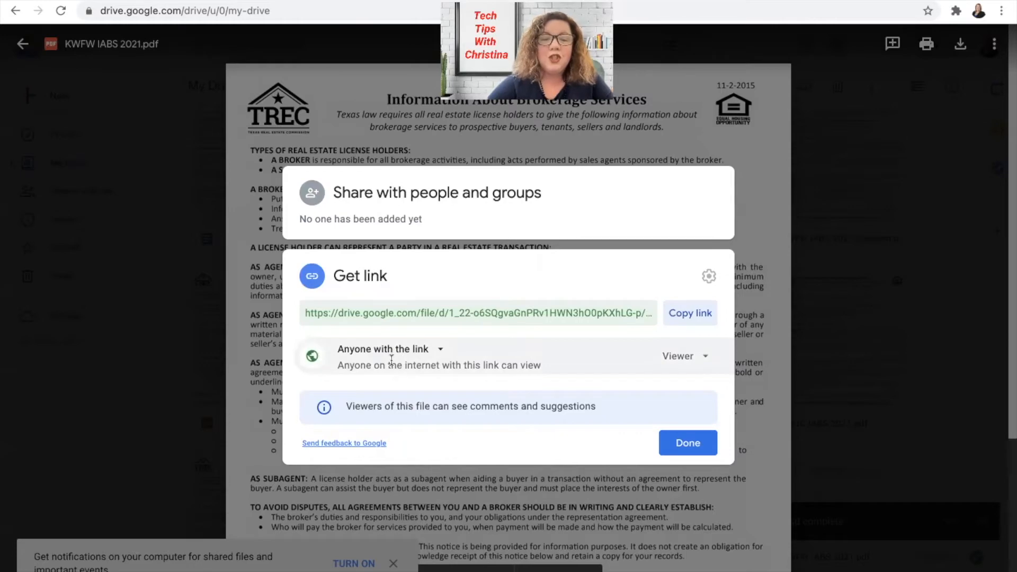
pyautogui.click(382, 349)
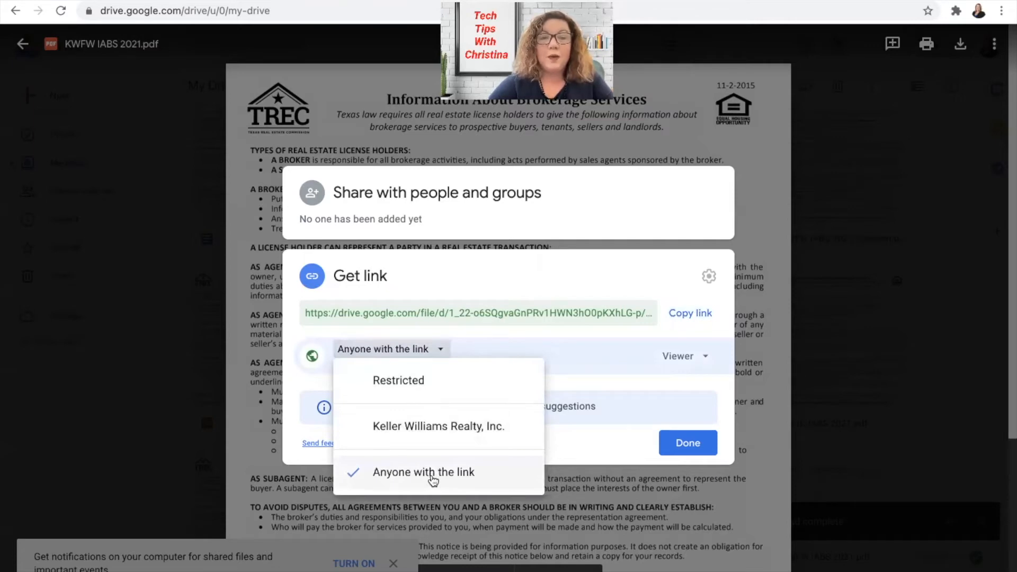
pyautogui.click(424, 471)
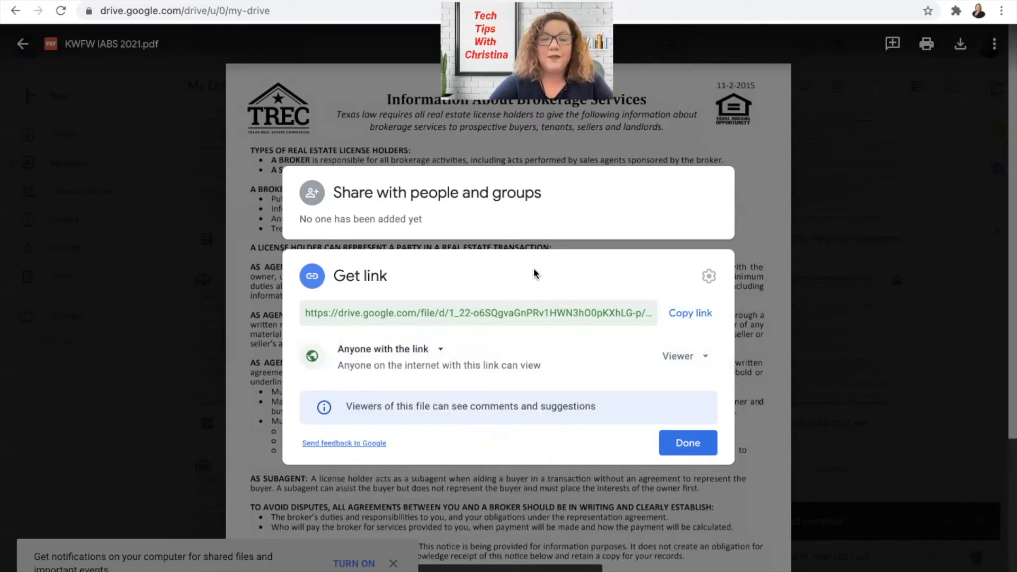
# Copy the PDF's shareable link, close sharing settings, and open Gmail in a new tab
pyautogui.click(690, 313)
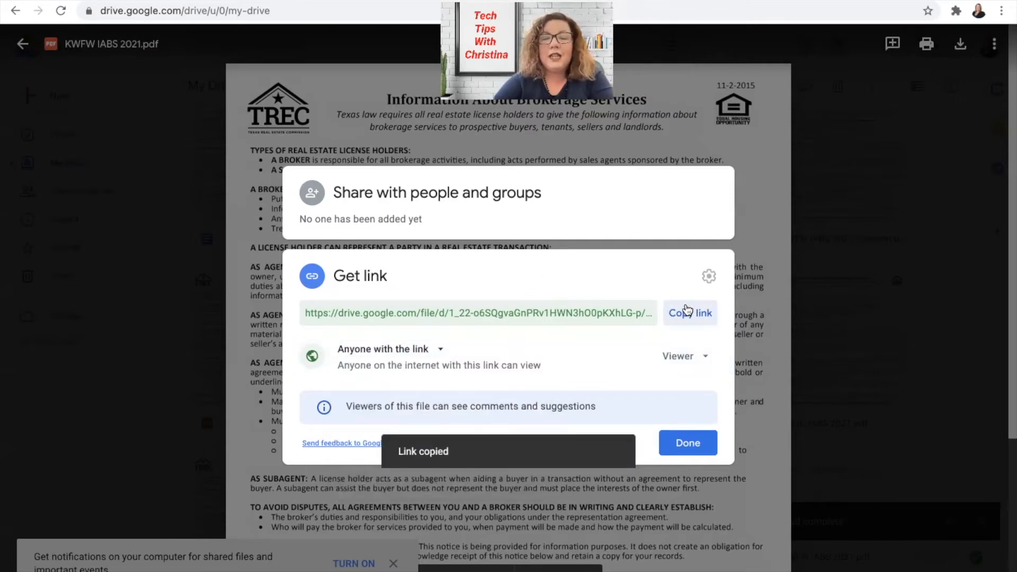
pyautogui.click(687, 443)
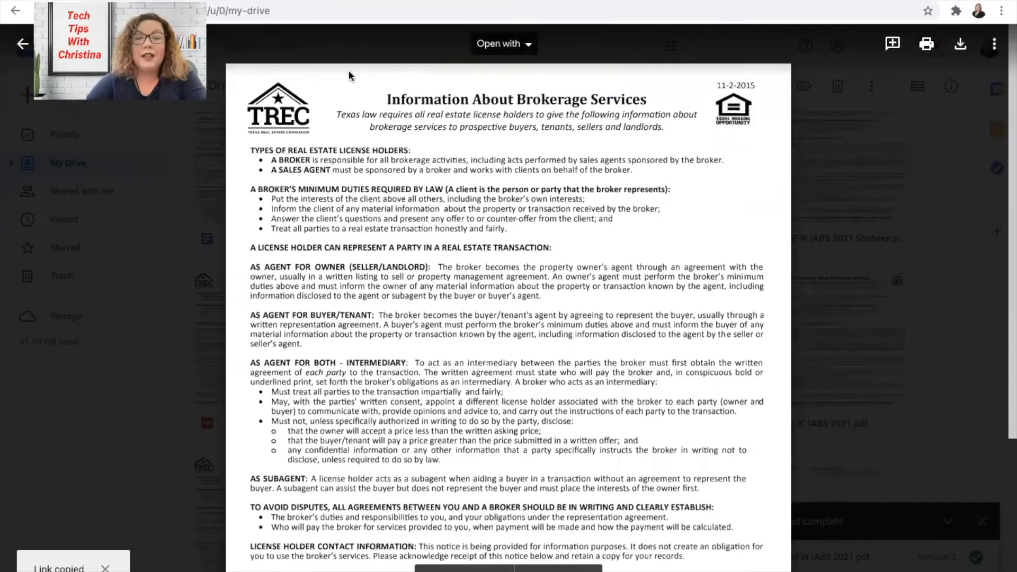
pyautogui.moveTo(690, 51)
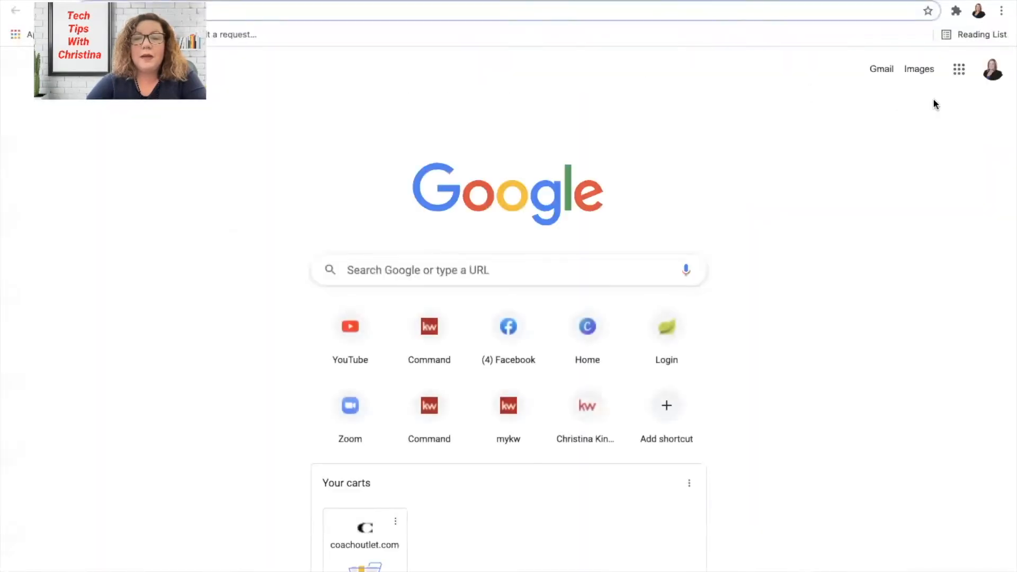
pyautogui.click(881, 69)
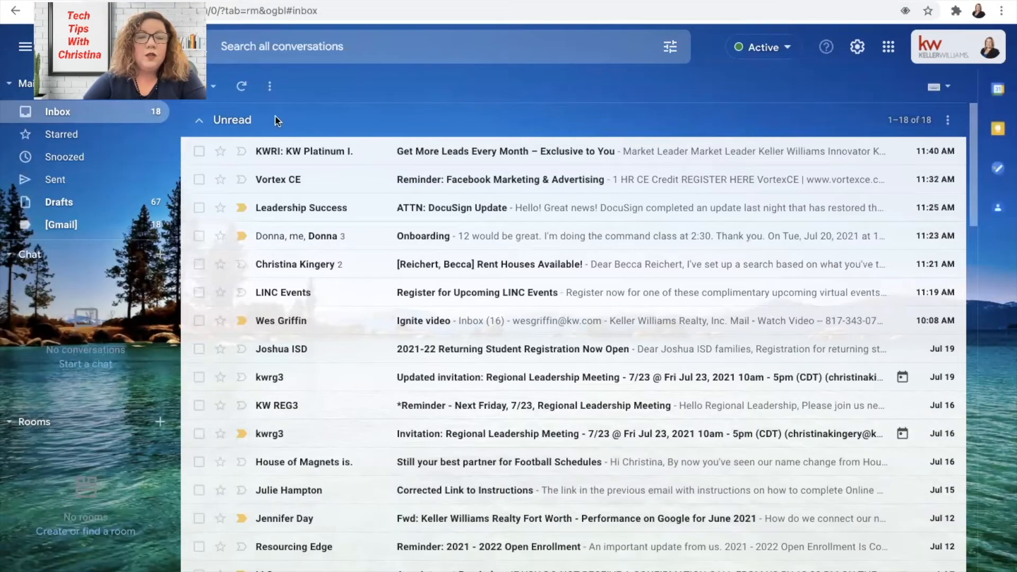
pyautogui.moveTo(857, 47)
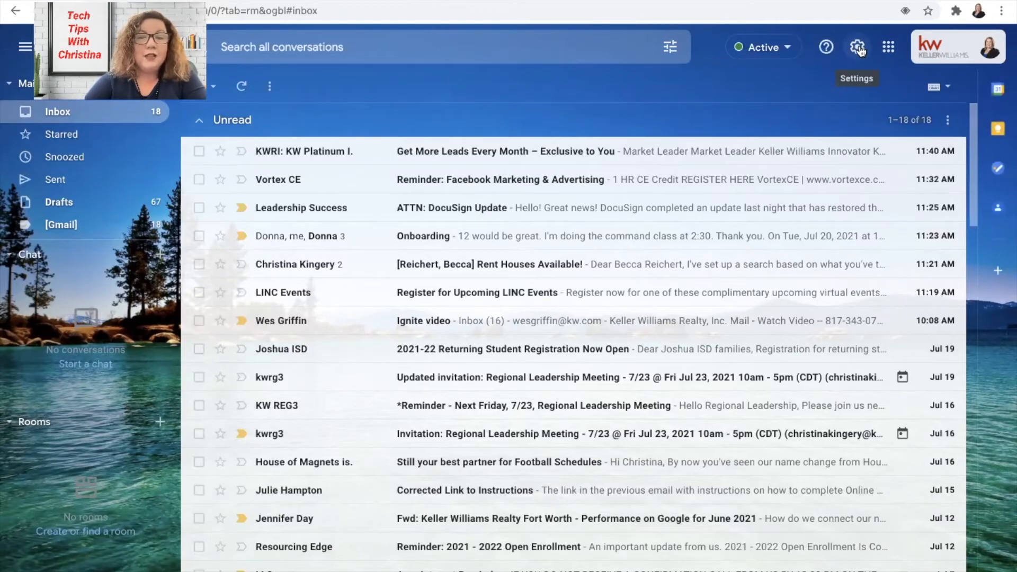
# Open Gmail's full settings and scroll the General tab down to Signature
pyautogui.click(857, 46)
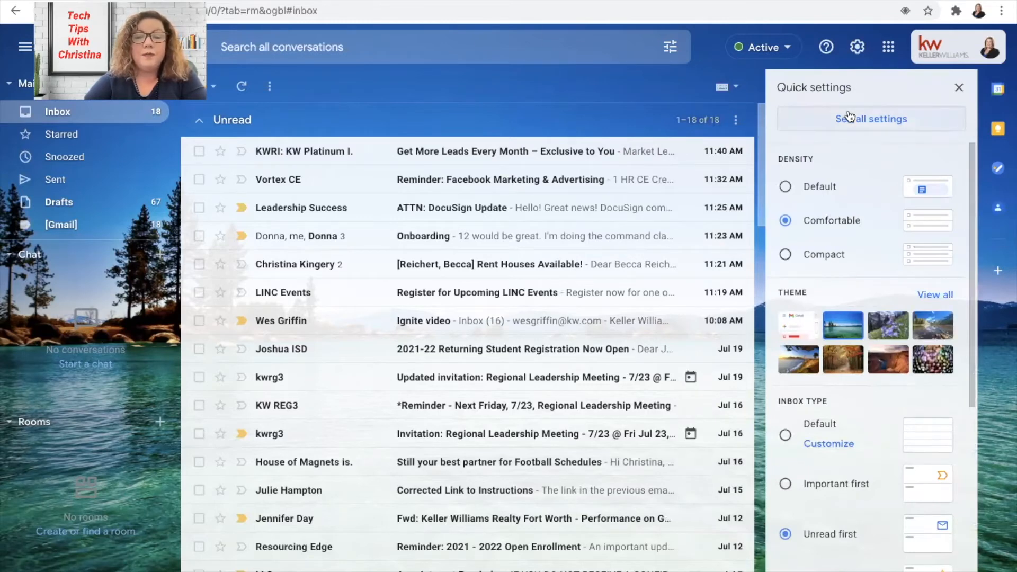
pyautogui.click(870, 118)
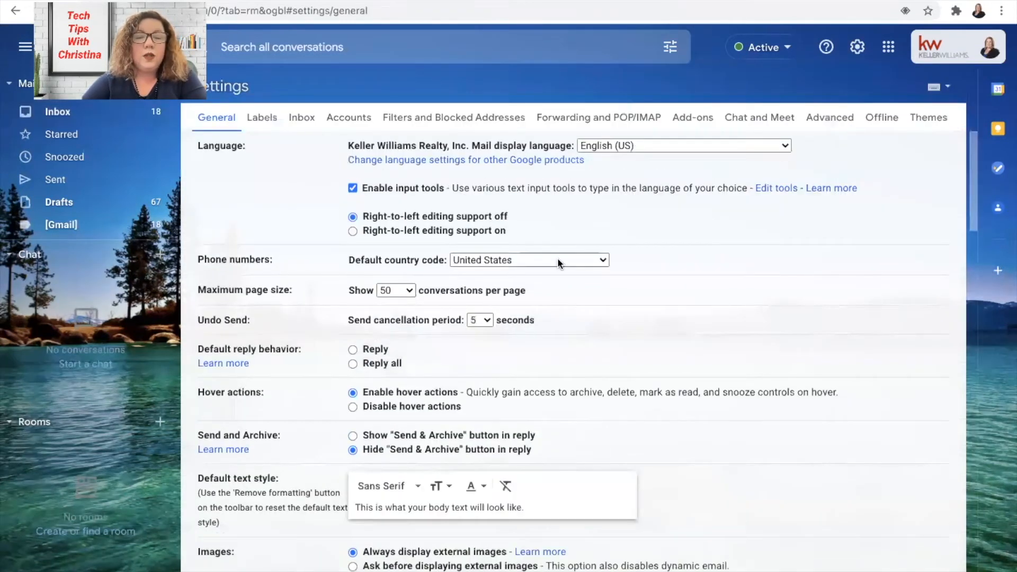
pyautogui.scroll(-3)
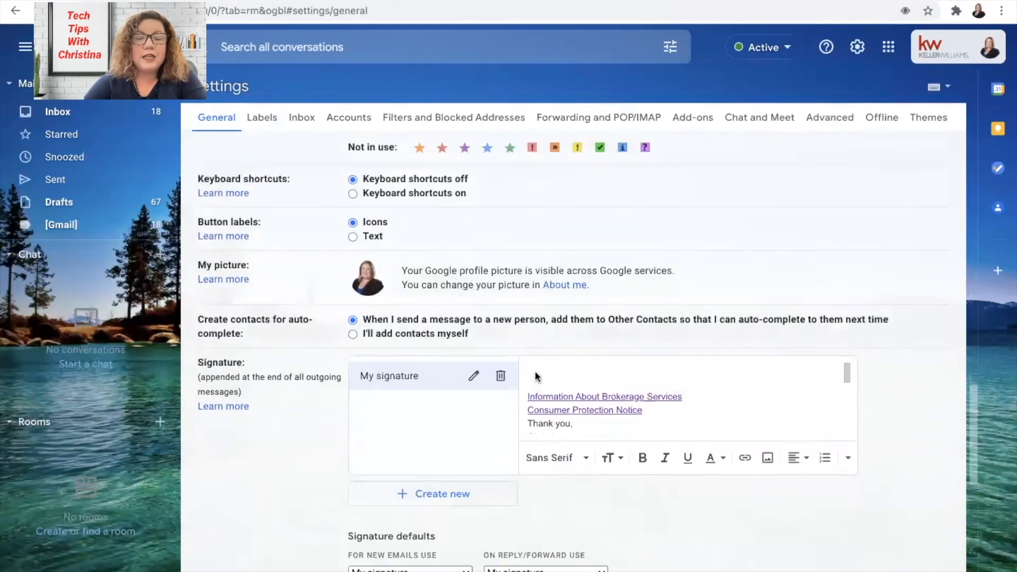
pyautogui.scroll(-3)
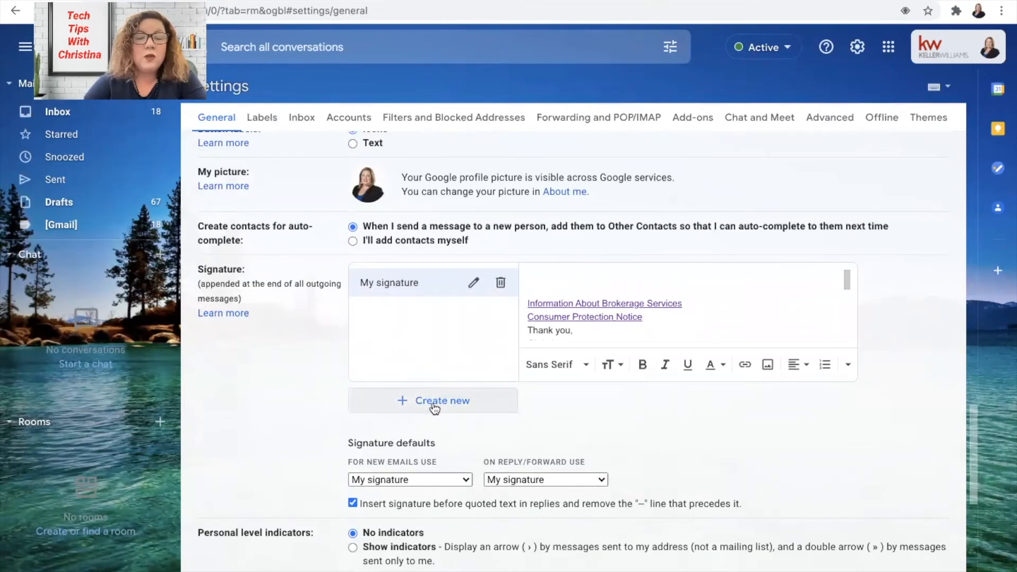
# Create a new empty signature named 'Test'
pyautogui.click(432, 400)
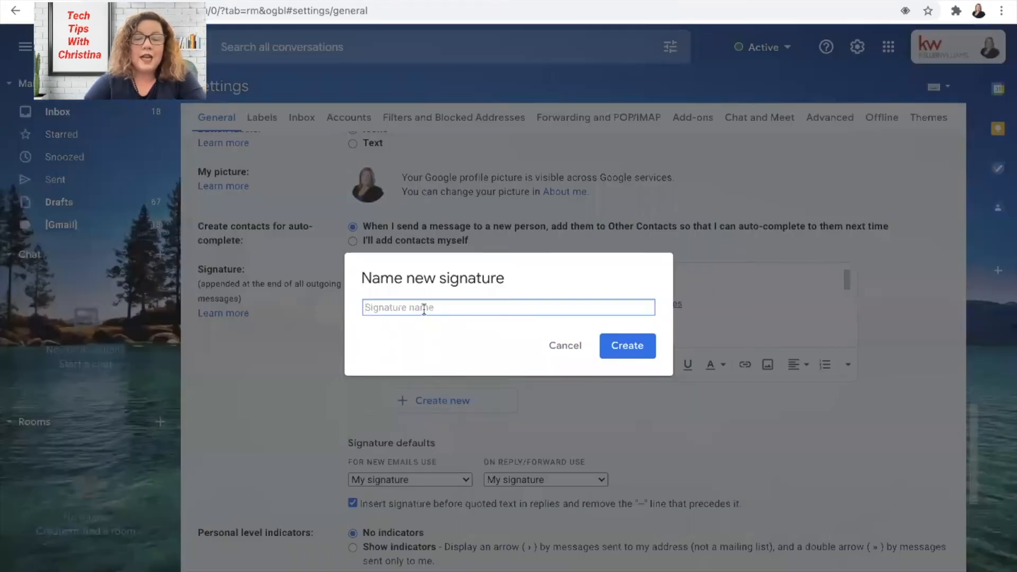
pyautogui.write('Test')
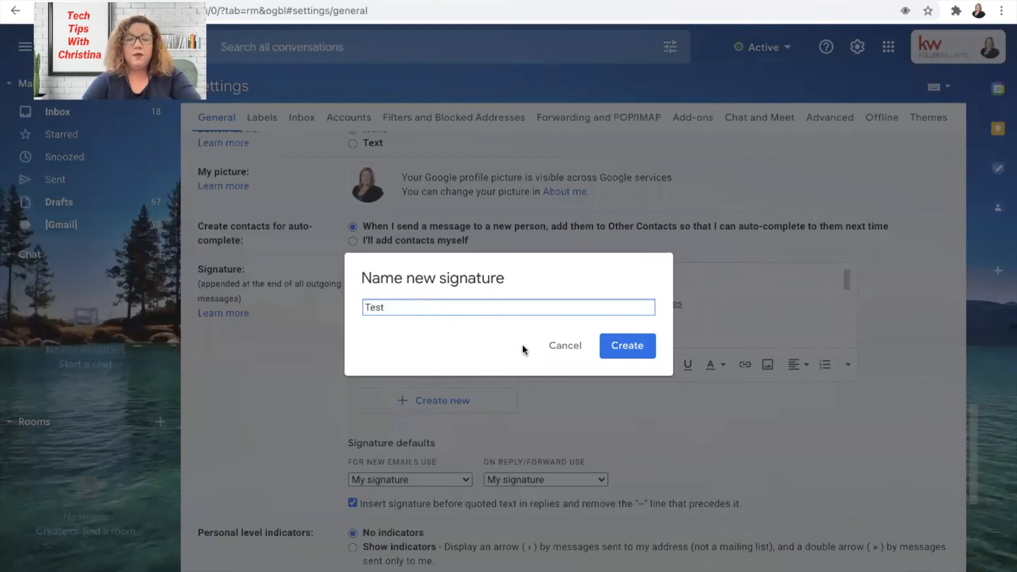
pyautogui.click(627, 344)
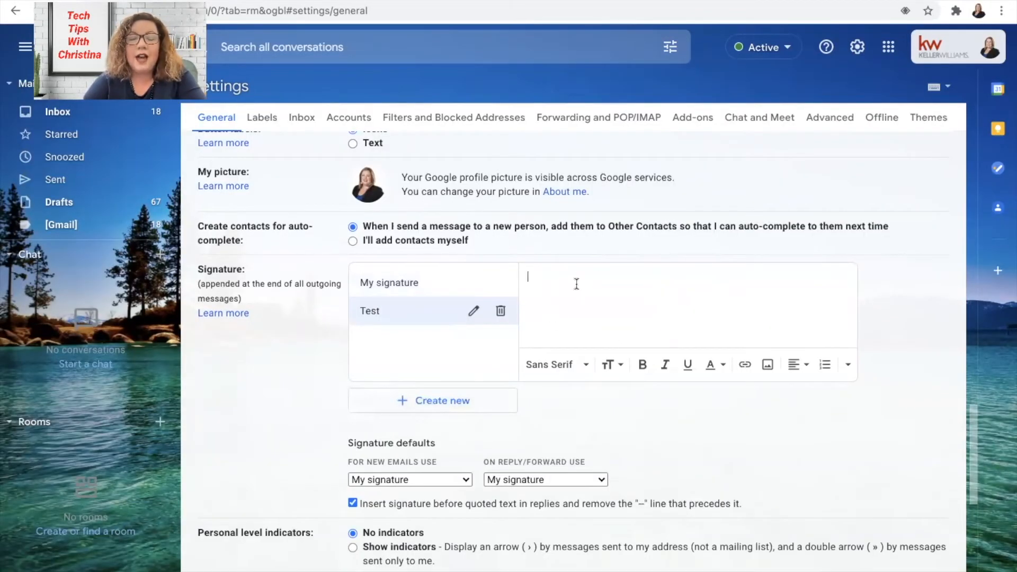
pyautogui.moveTo(673, 300)
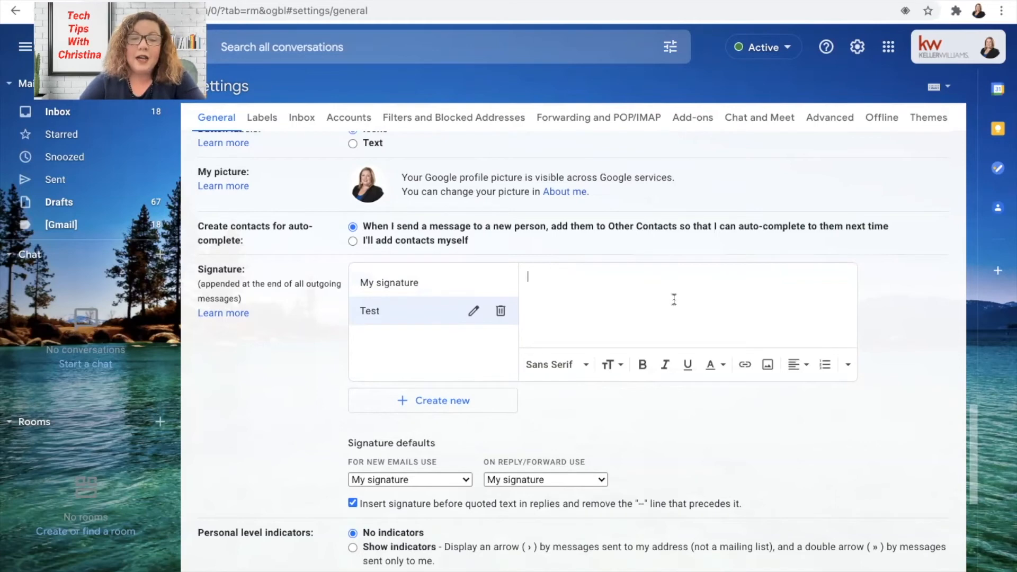
pyautogui.moveTo(738, 337)
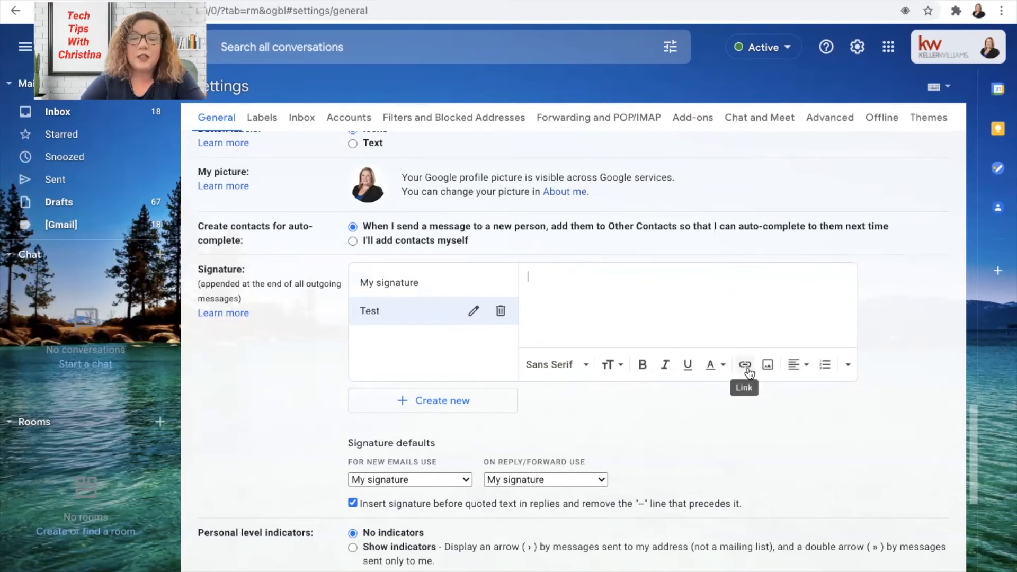
# Insert an 'Information About Brokerage Services' link to the shared Drive PDF URL
pyautogui.click(743, 363)
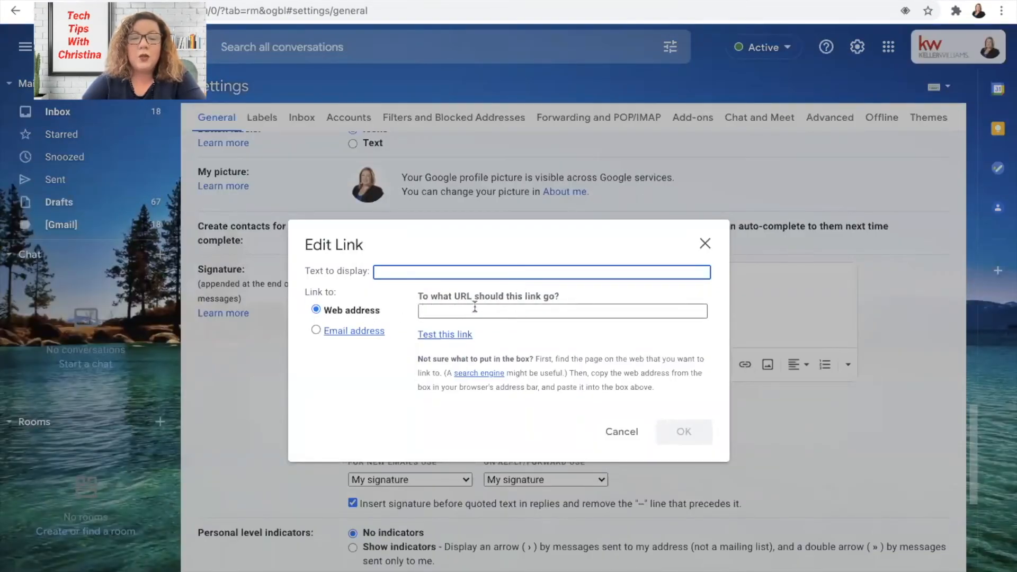
pyautogui.click(561, 311)
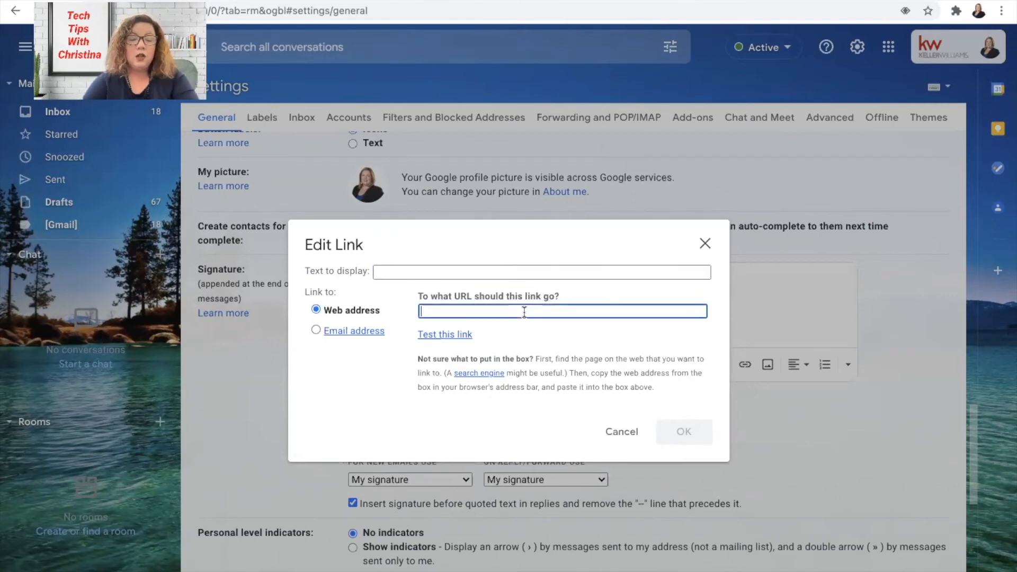
pyautogui.write('https://drive.google.com/file/d/1_22-o6SQgvaGnPRv1HWN3hO0pKXhLG-p/view?usp=sharing')
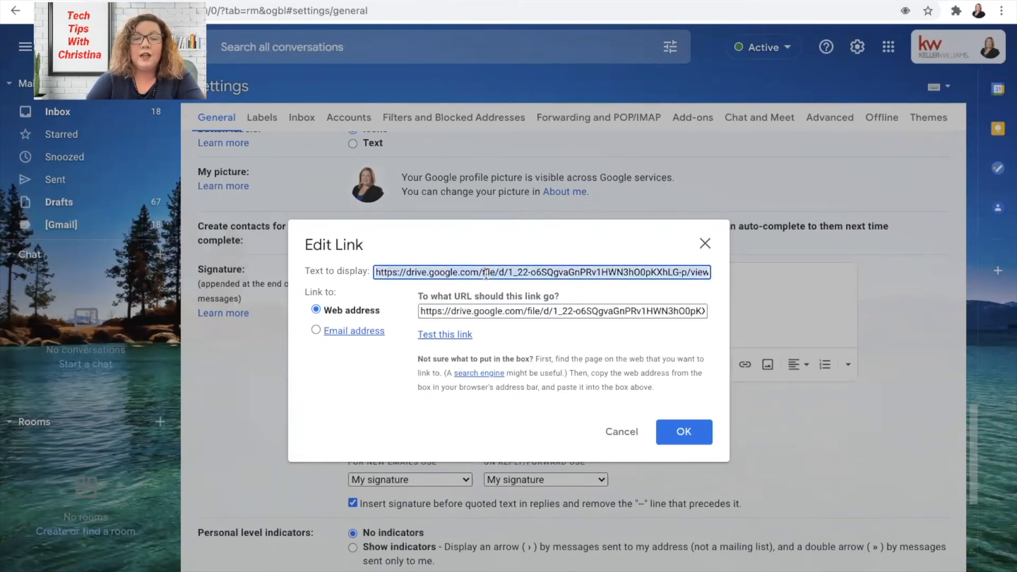
pyautogui.press('Delete')
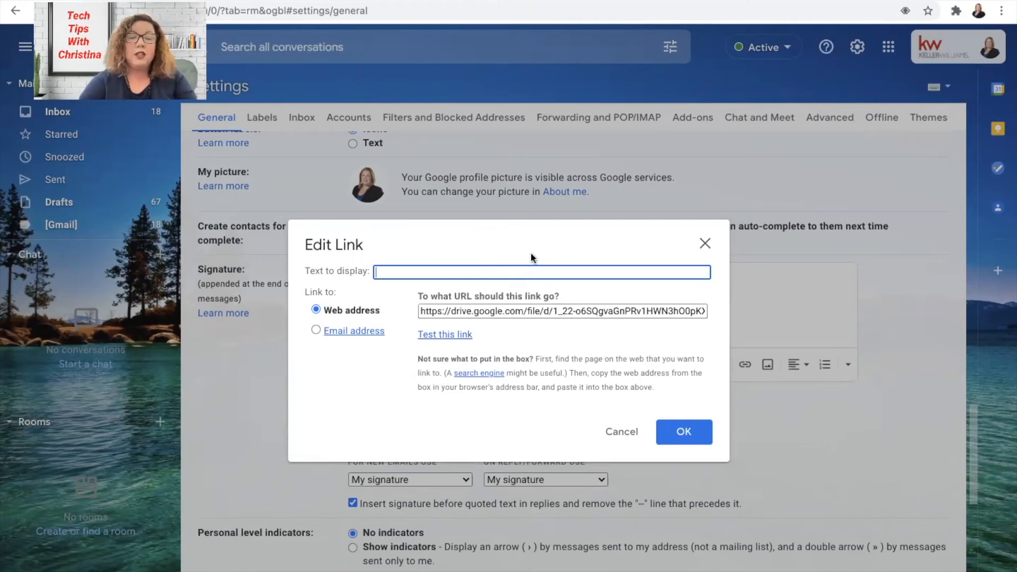
pyautogui.moveTo(468, 257)
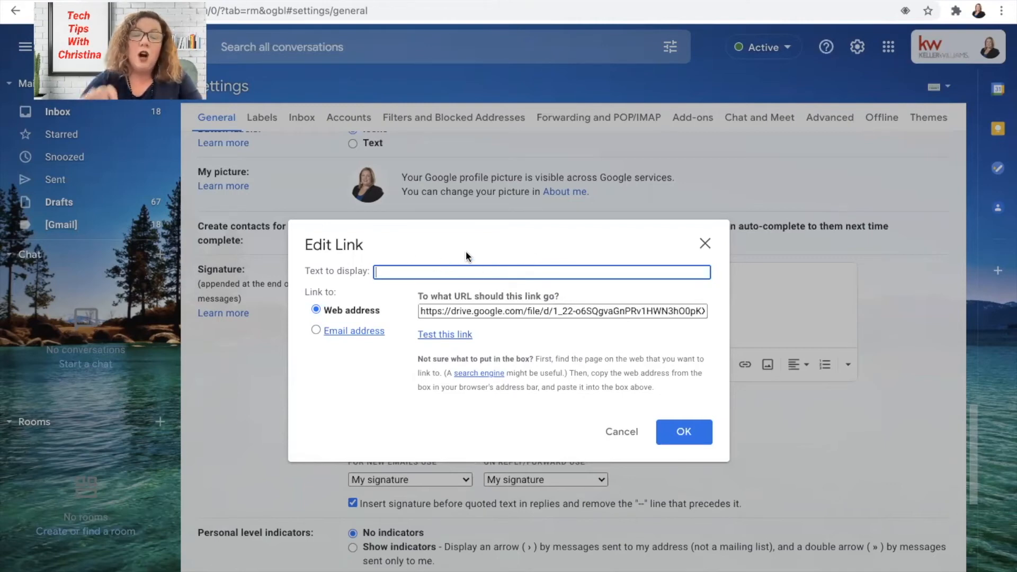
pyautogui.write('Information About B')
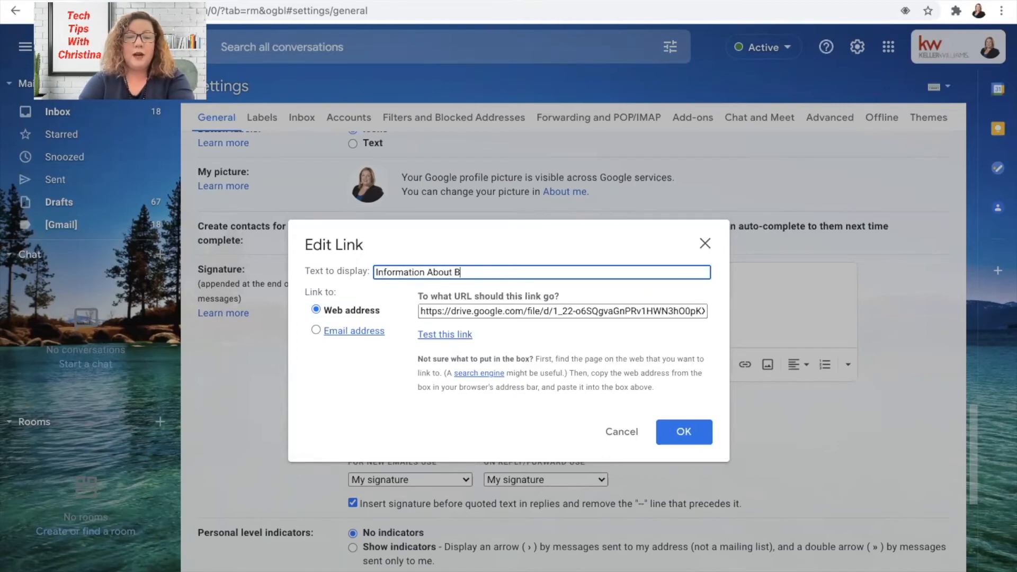
pyautogui.write('rokerage Serv')
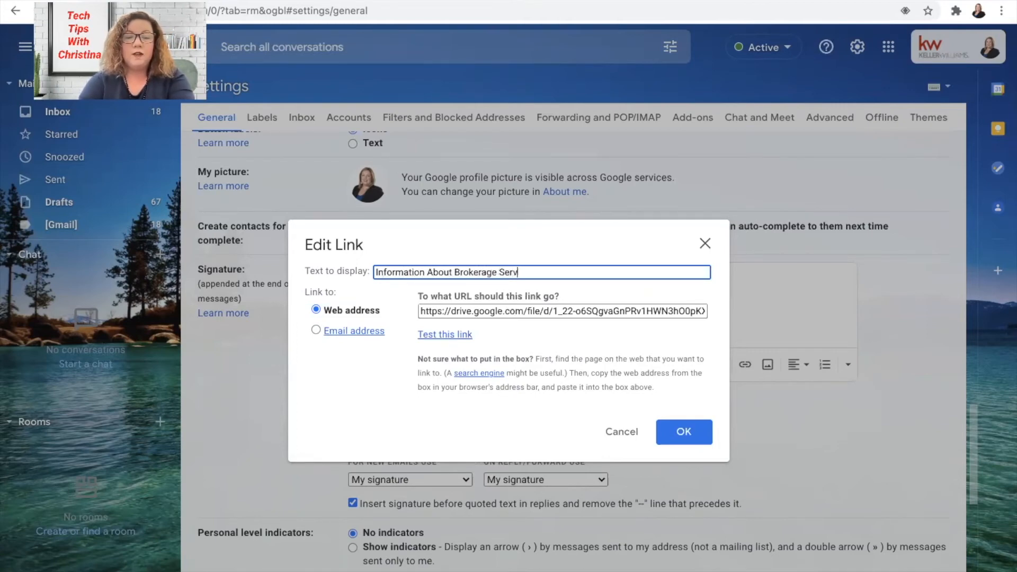
pyautogui.write('ices')
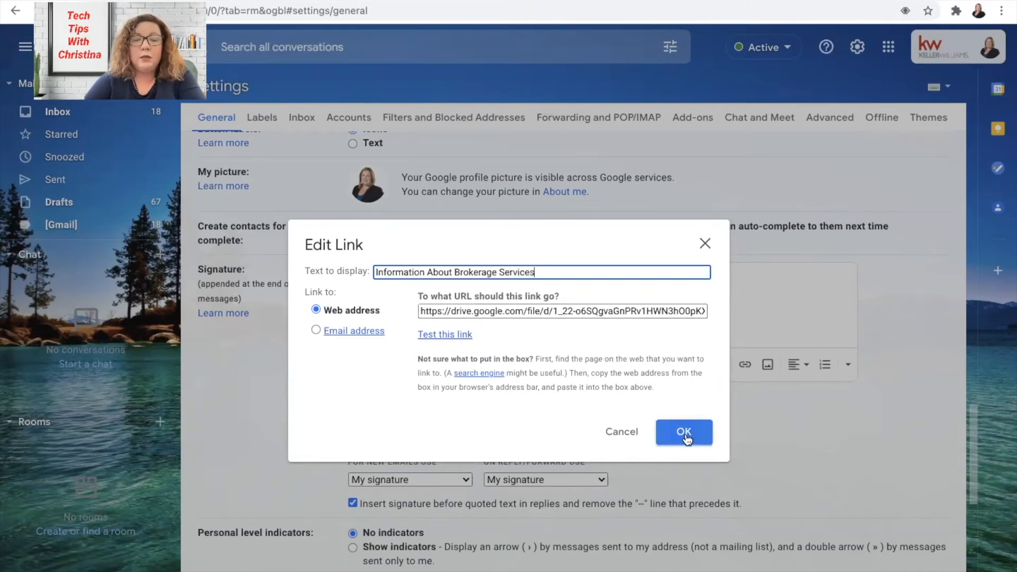
pyautogui.click(682, 432)
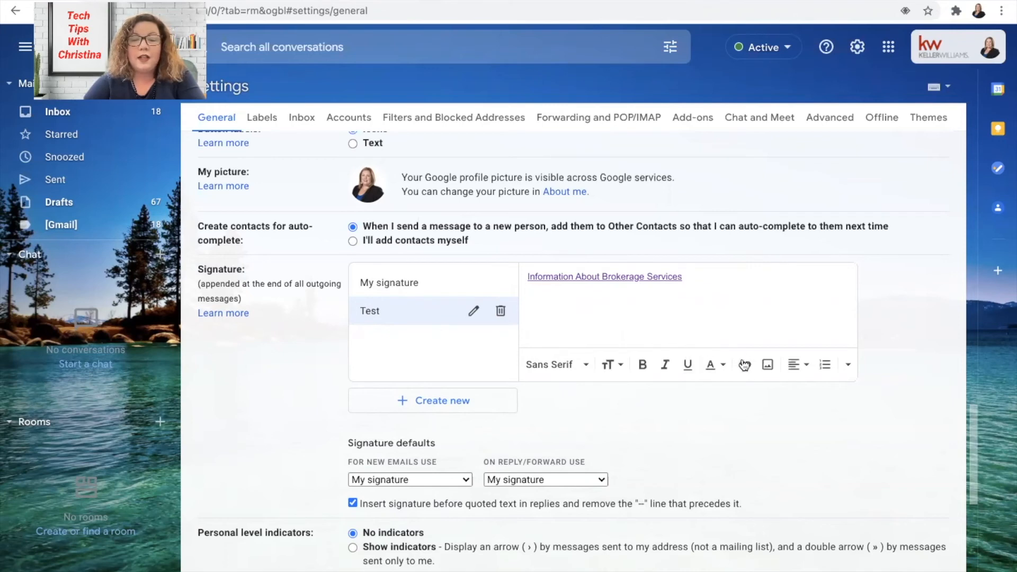
# Insert a 'Consumer Protection Notice' link to the same Drive PDF URL below the first
pyautogui.click(743, 364)
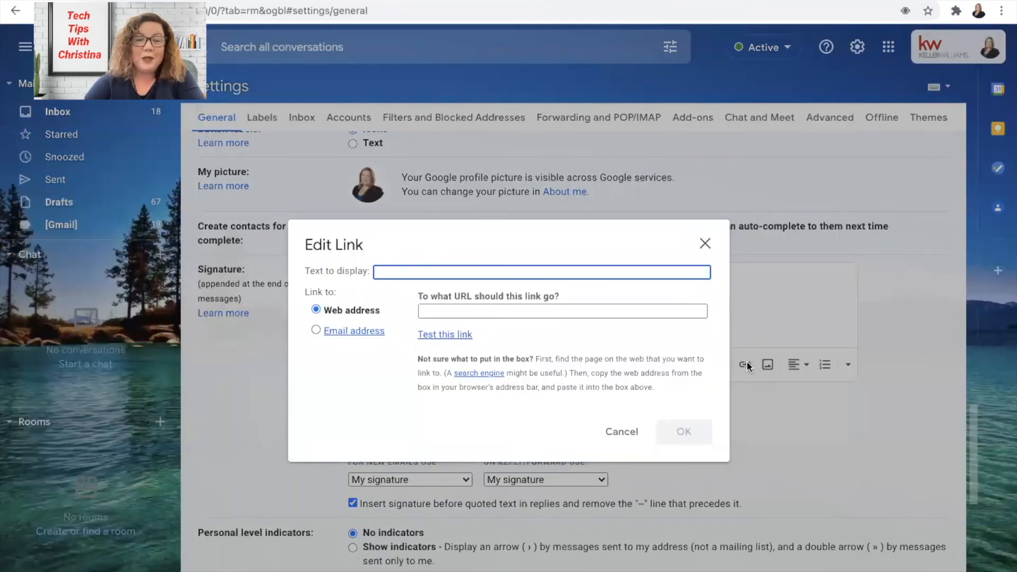
pyautogui.click(561, 311)
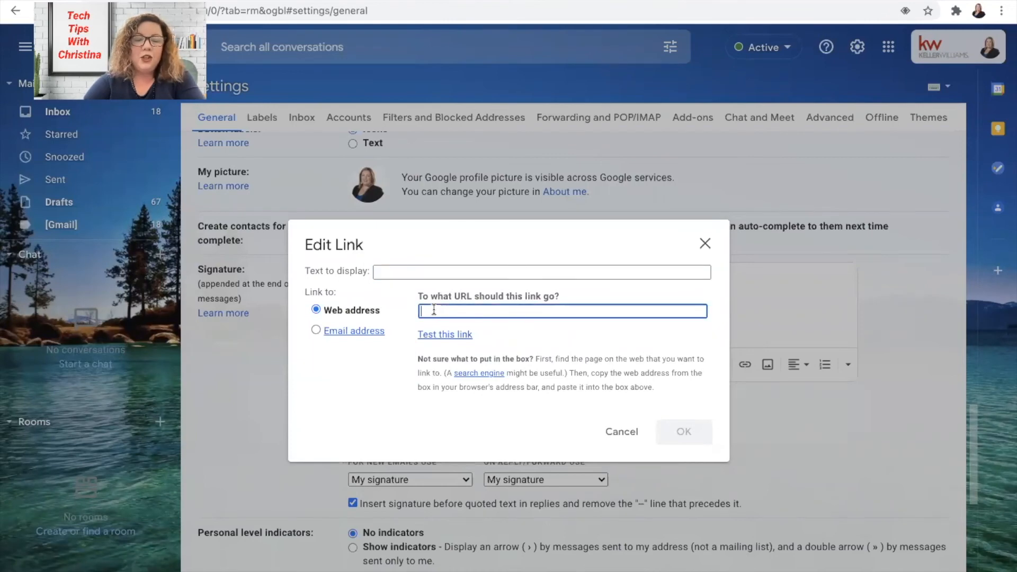
pyautogui.write('https://drive.google.com/file/d/1_22-o6SQgvaGnPRv1HWN3hO0pKXhLG-p/view?usp=sharing')
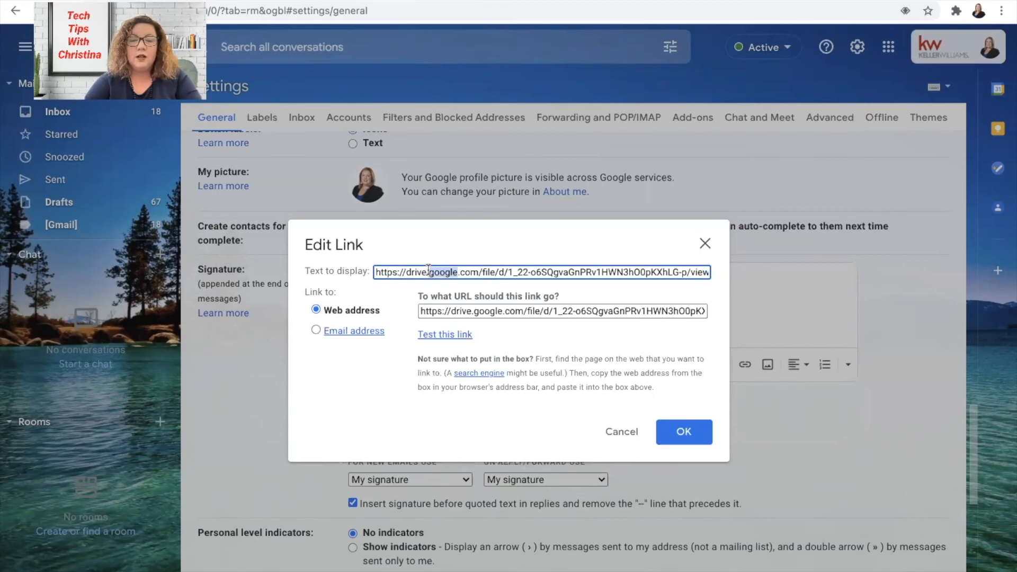
pyautogui.write('Consumer Protection Notice')
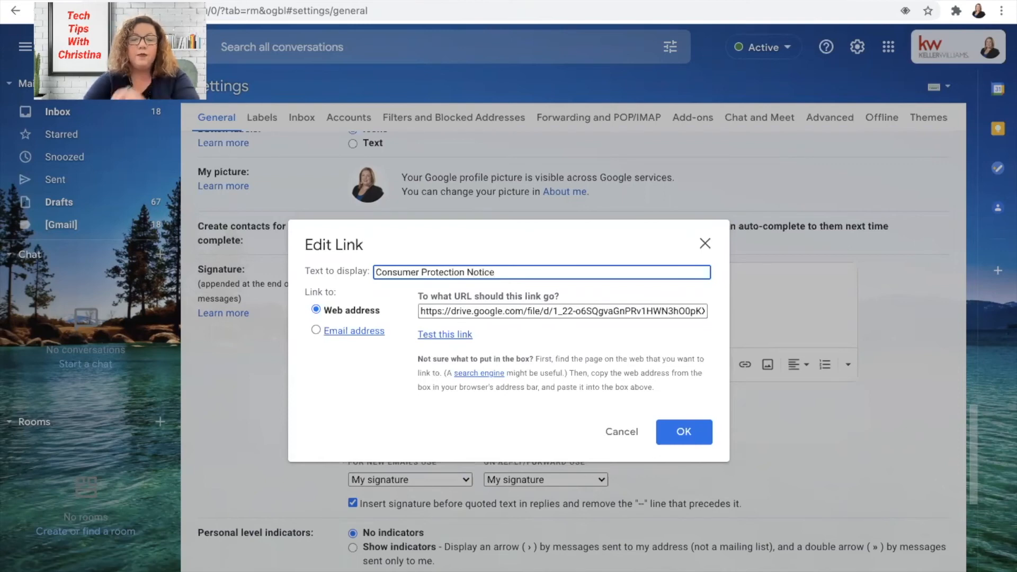
pyautogui.click(683, 432)
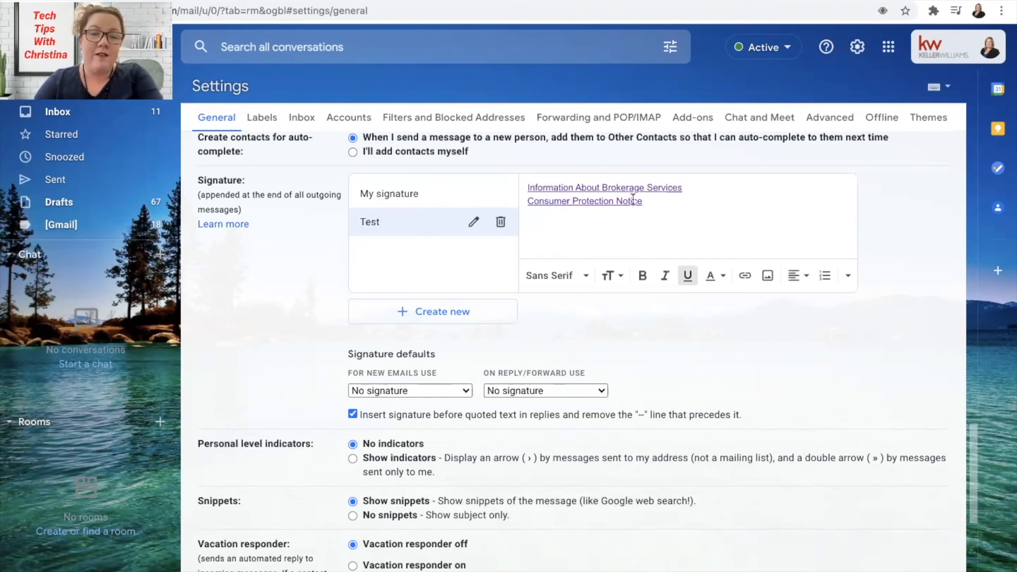
# Choose 'Test' under Signature defaults for new emails and for replies/forwards, and save changes
pyautogui.scroll(-3)
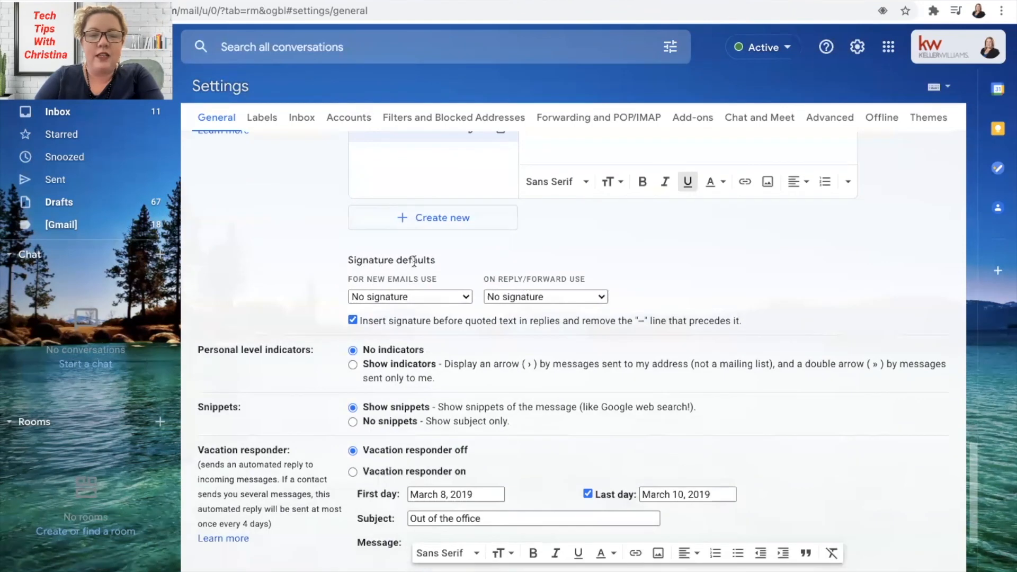
pyautogui.moveTo(460, 279)
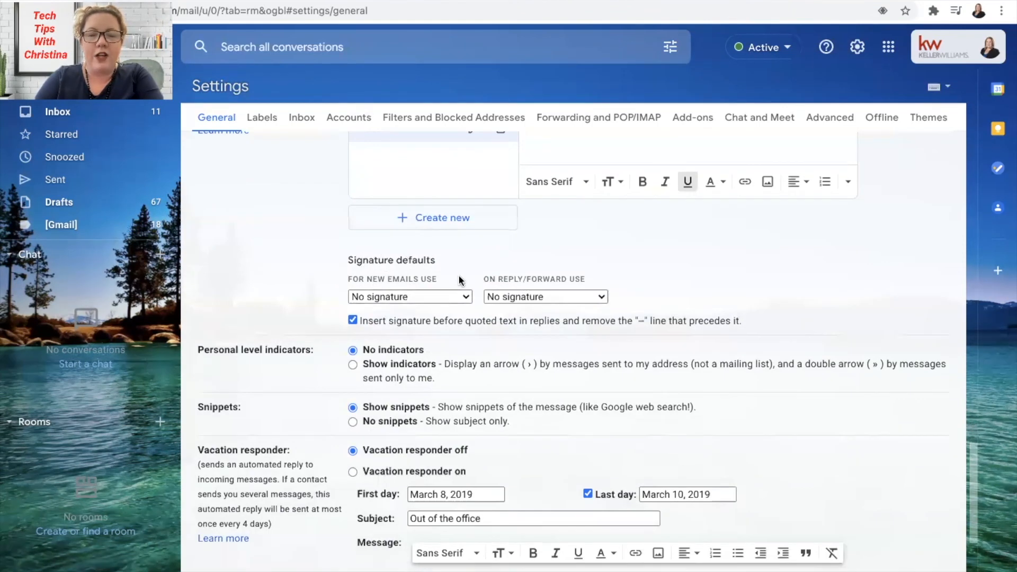
pyautogui.moveTo(418, 305)
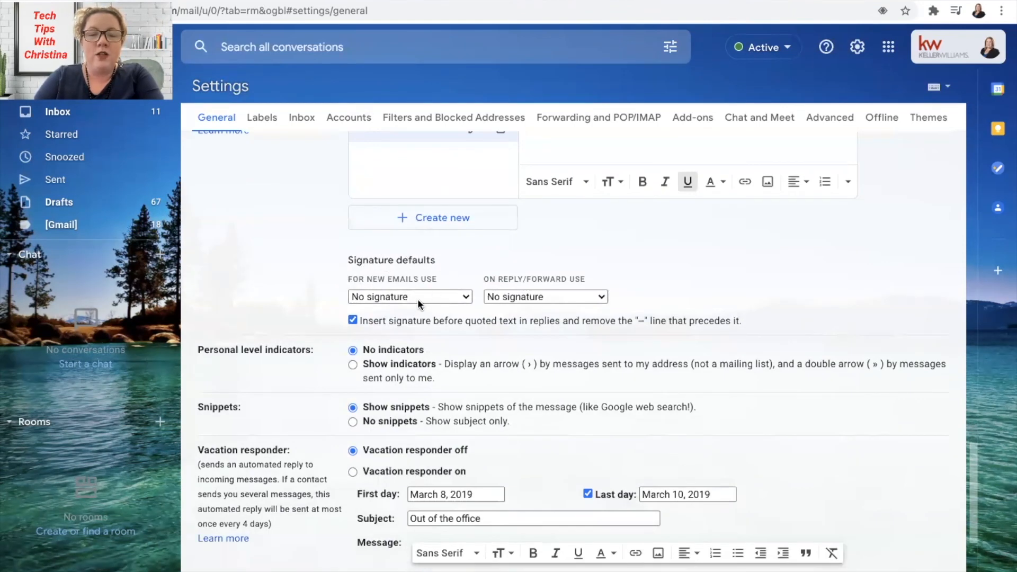
pyautogui.click(409, 296)
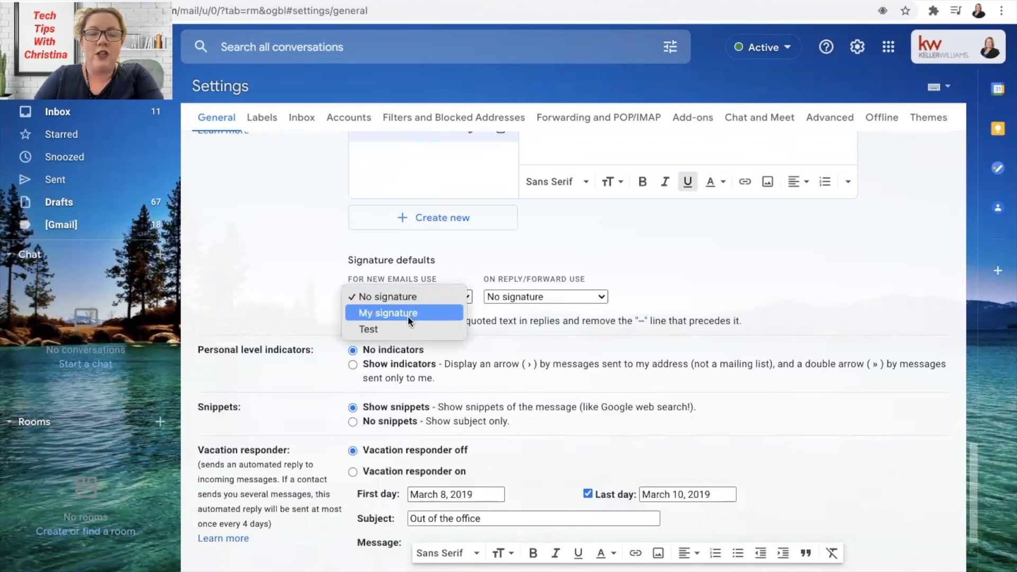
pyautogui.click(367, 329)
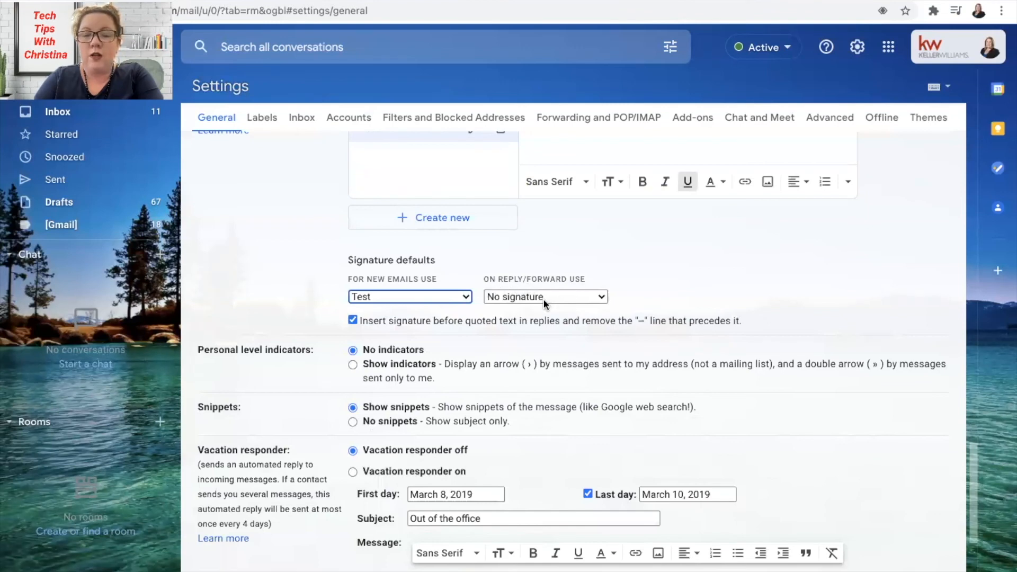
pyautogui.click(544, 296)
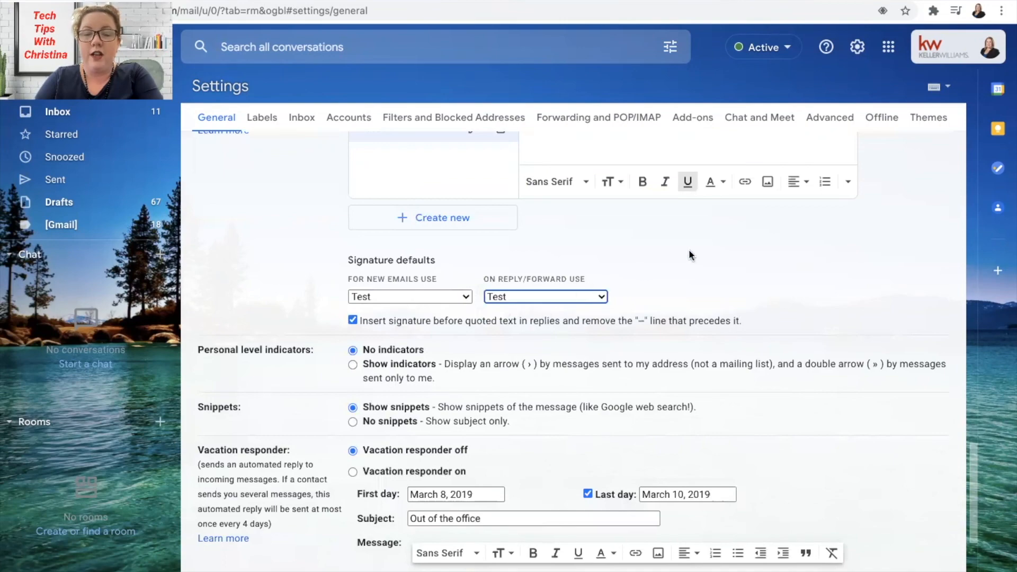
pyautogui.scroll(-3)
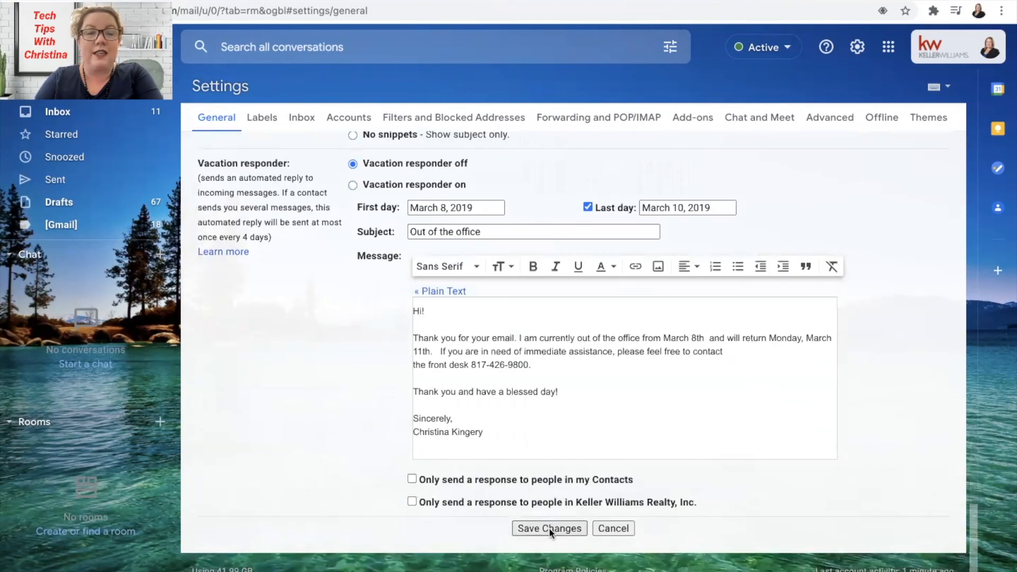
pyautogui.click(548, 528)
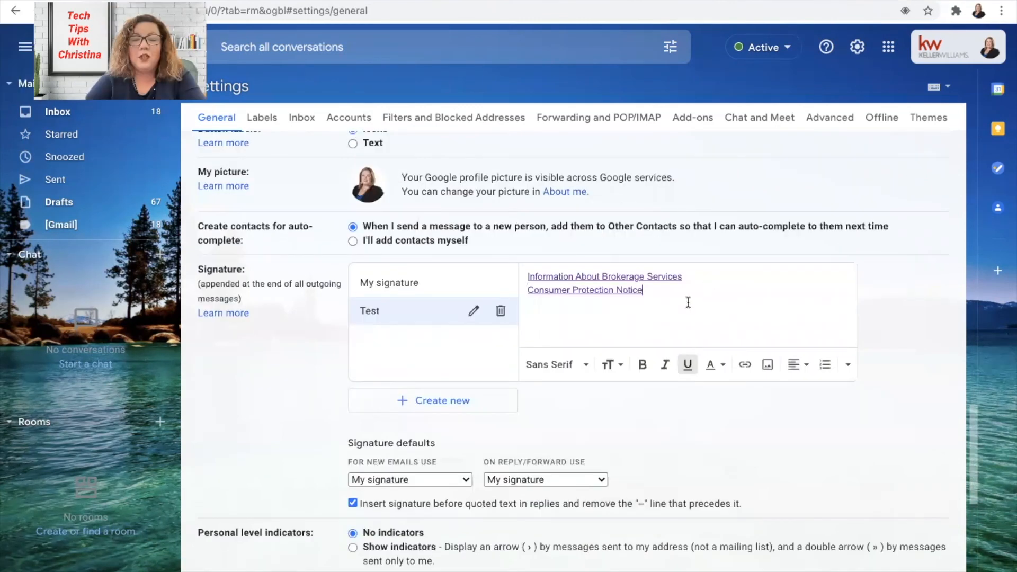